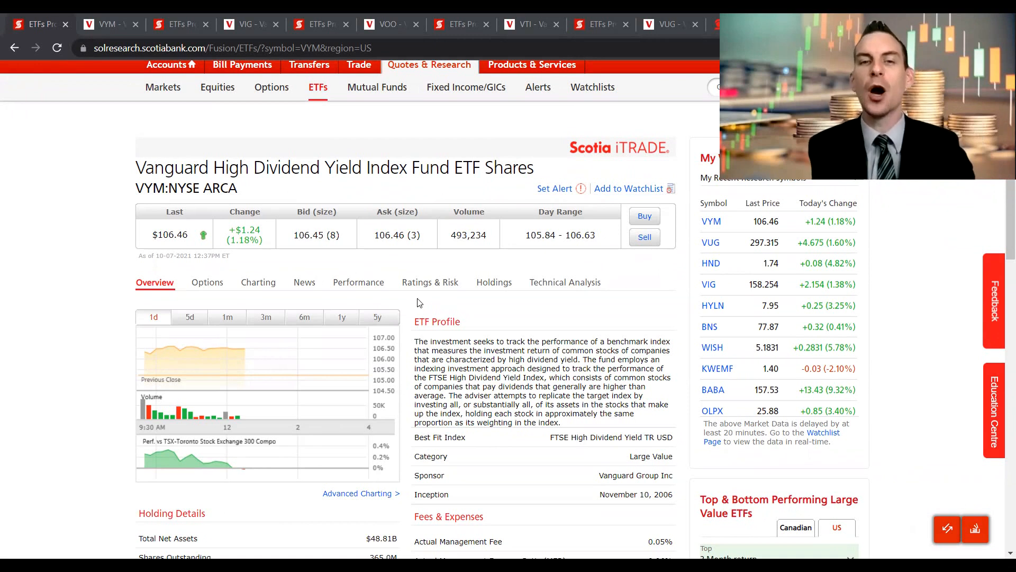
Scroll VYM's iTRADE page down to its Holding Details and Morningstar Ratings
scroll(down, 3)
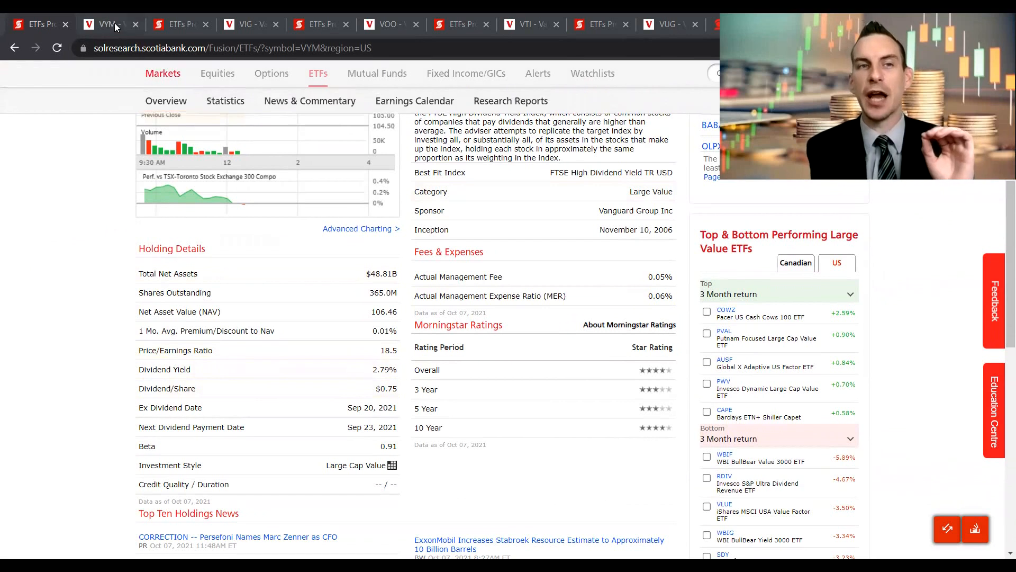
Switch to VYM's Vanguard profile and scroll through performance to the ten largest holdings
click(107, 24)
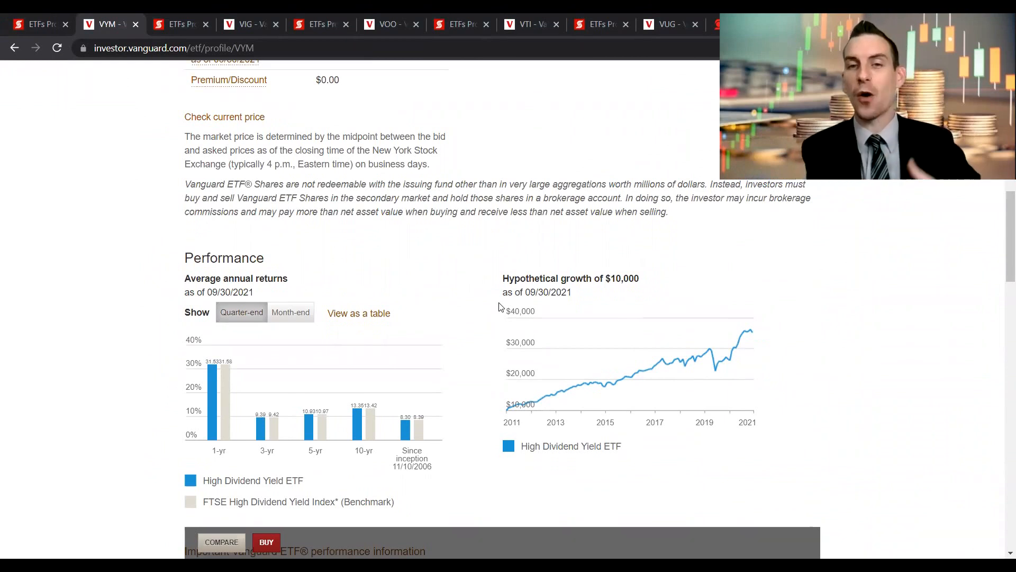
mouse_move(762, 341)
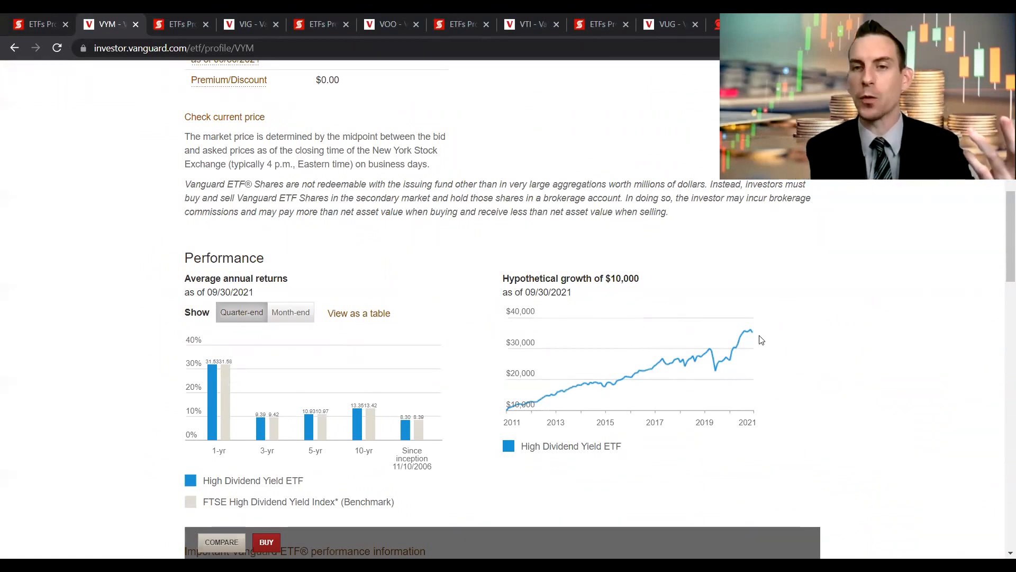
mouse_move(748, 334)
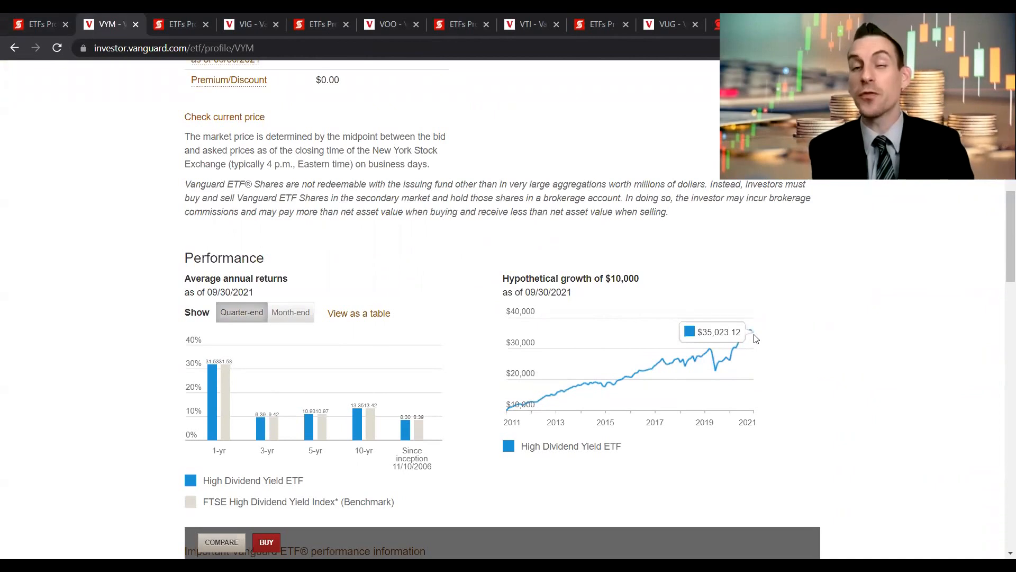
mouse_move(756, 340)
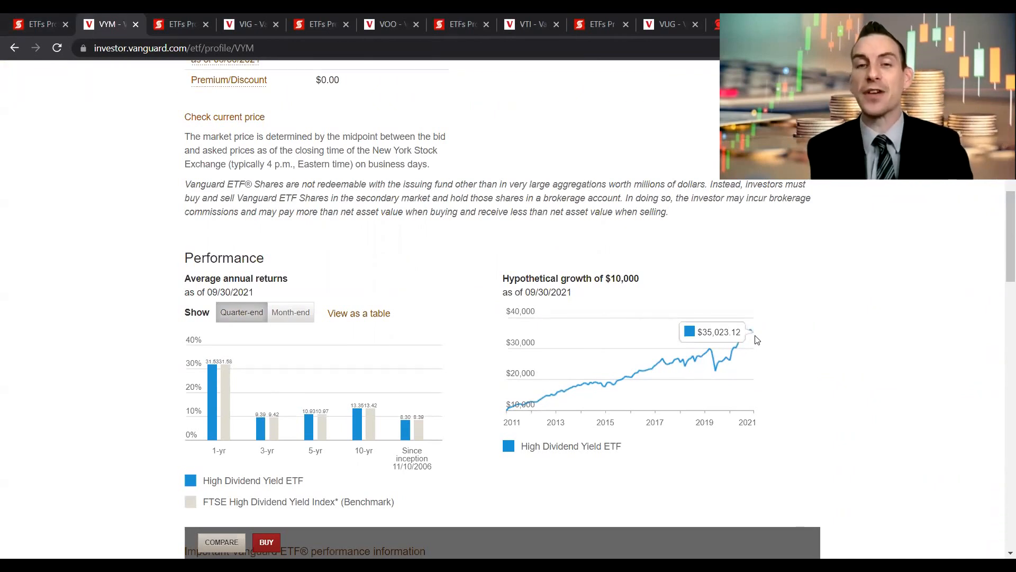
scroll(down, 3)
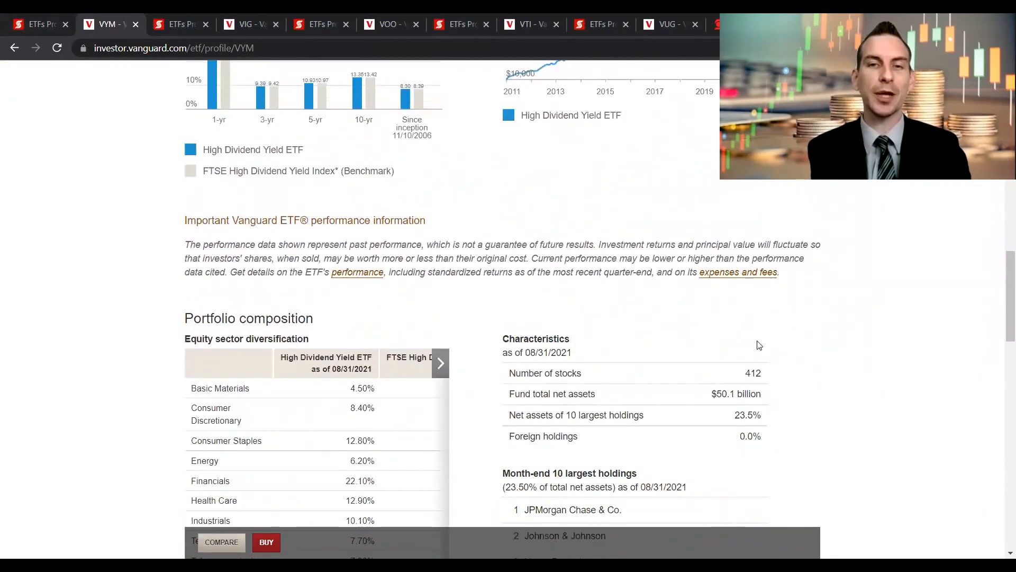
scroll(down, 3)
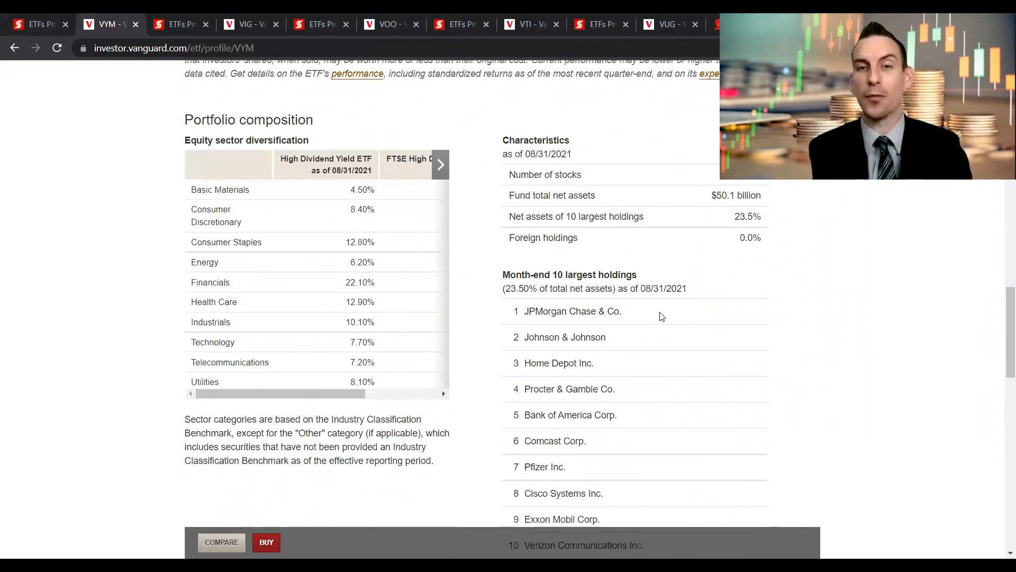
mouse_move(642, 324)
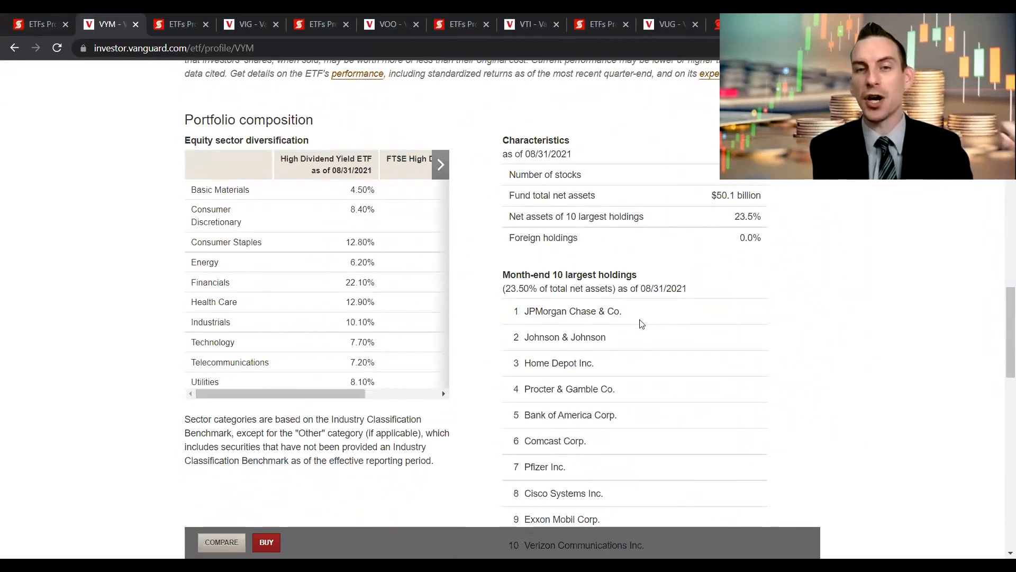
mouse_move(633, 400)
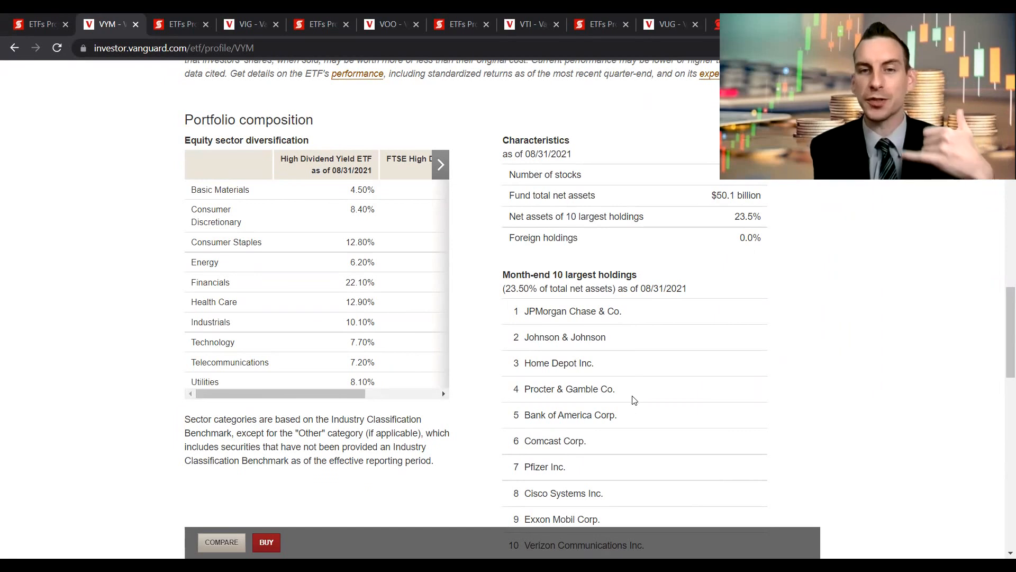
scroll(down, 3)
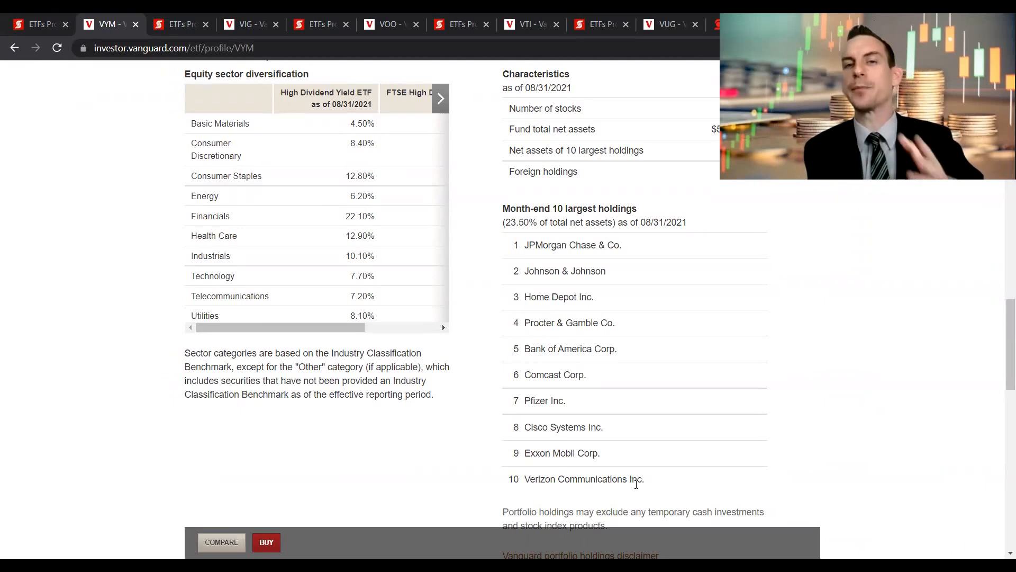
Switch to VIG's iTRADE page and scroll to Holding Details showing the 1.61% yield
click(180, 24)
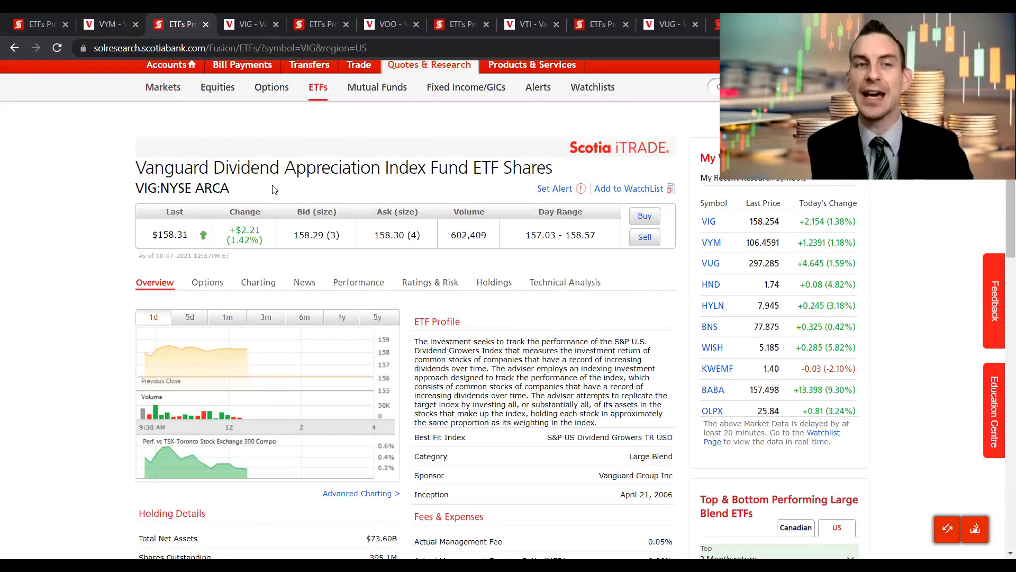
scroll(down, 3)
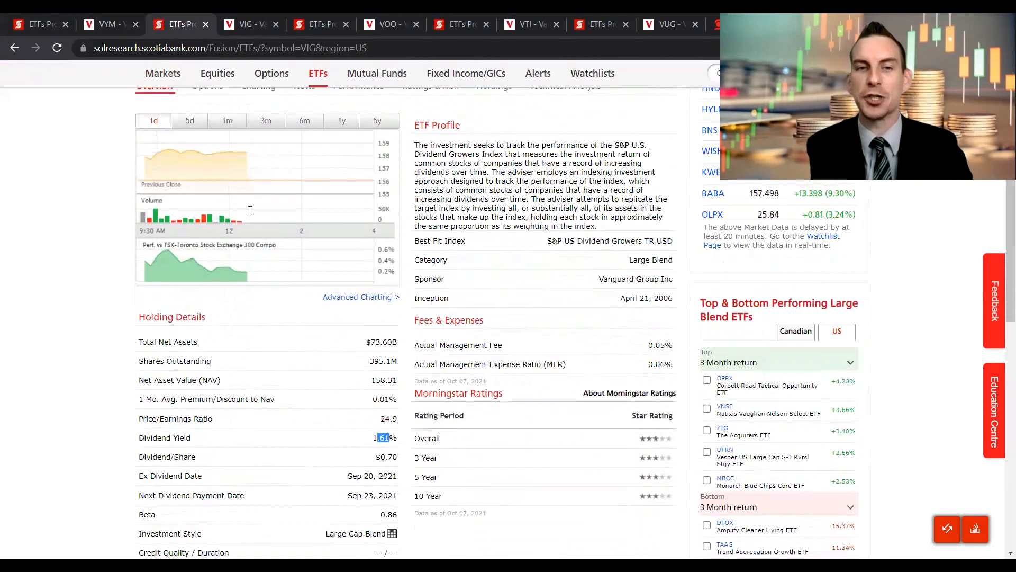
scroll(down, 3)
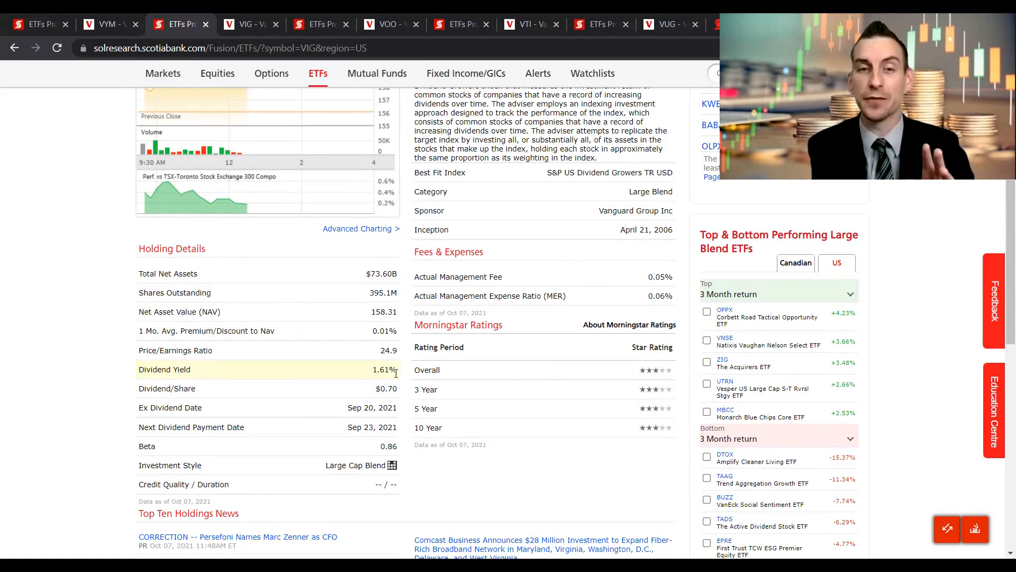
Switch to VIG's Vanguard profile and scroll past the $38,708.59 growth chart to top holdings
click(252, 24)
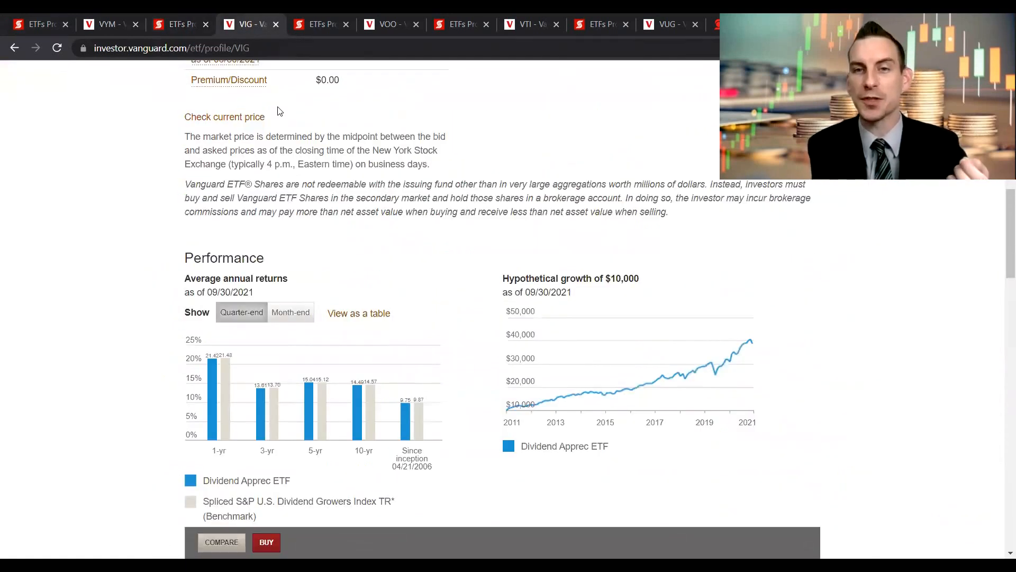
mouse_move(751, 350)
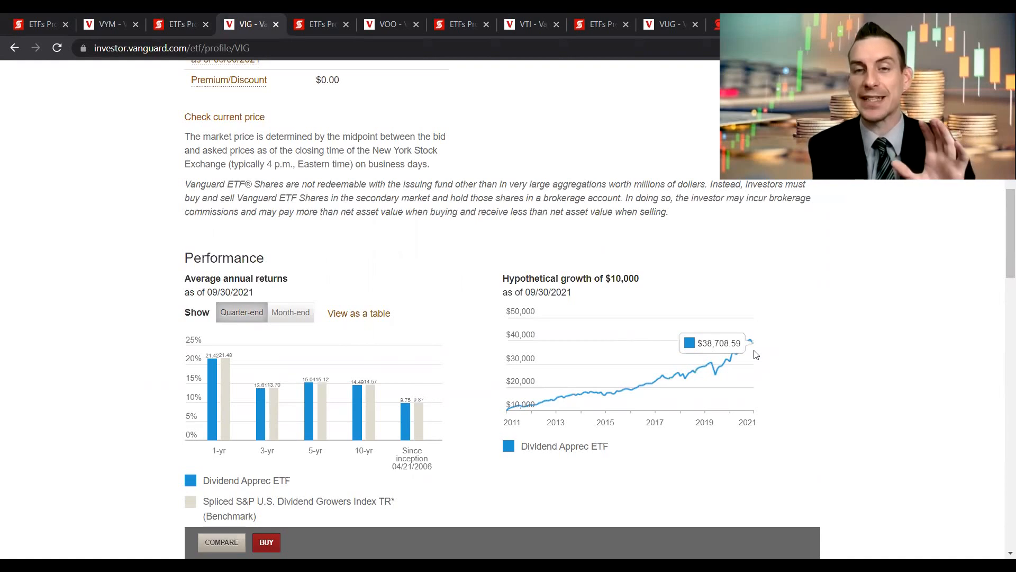
scroll(down, 3)
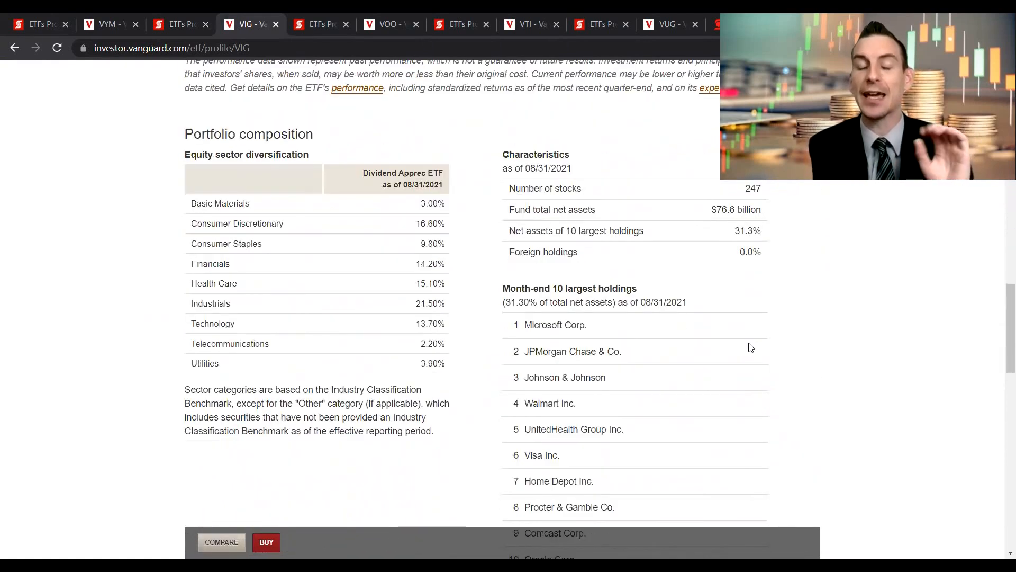
mouse_move(715, 324)
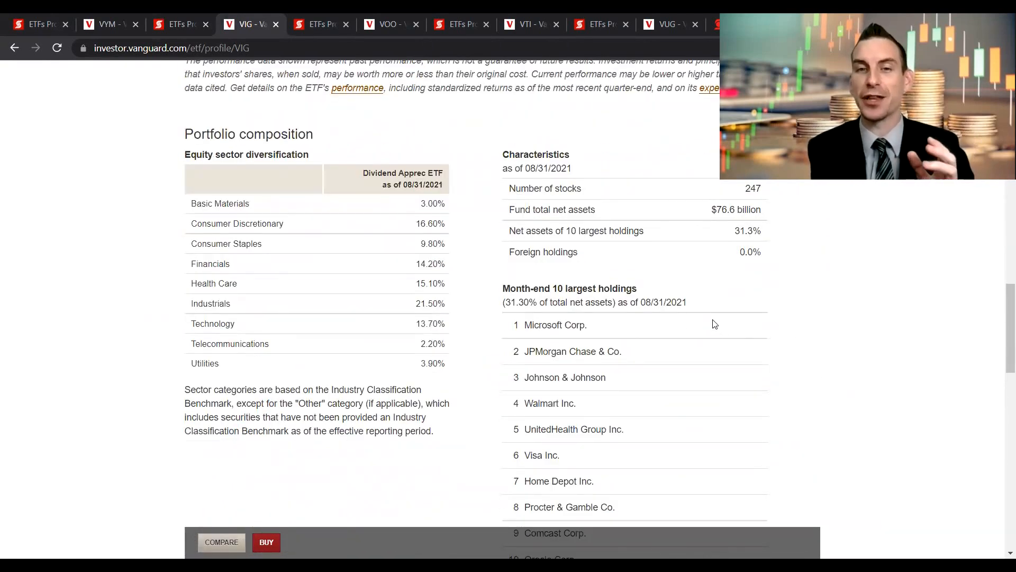
scroll(down, 3)
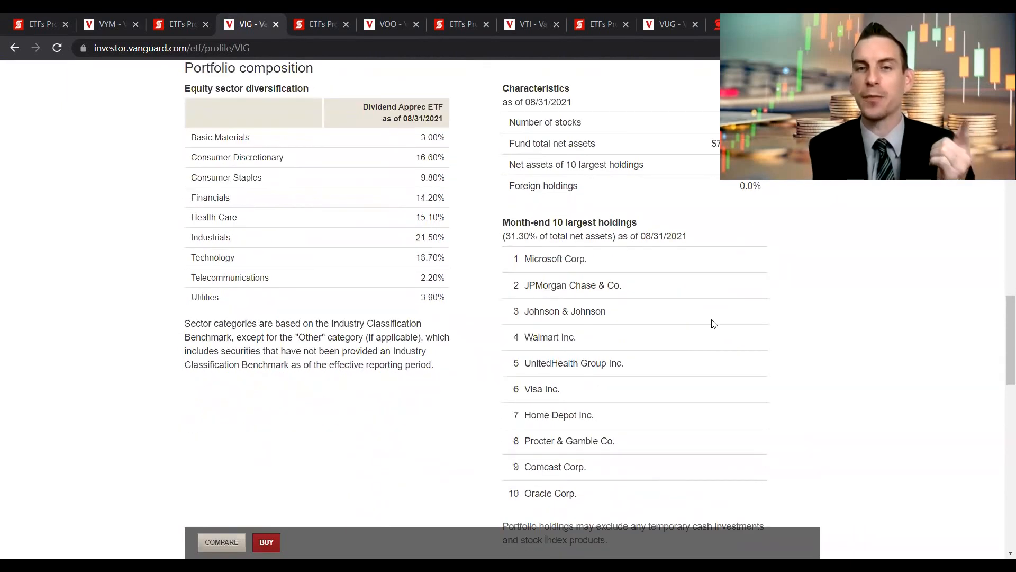
mouse_move(691, 332)
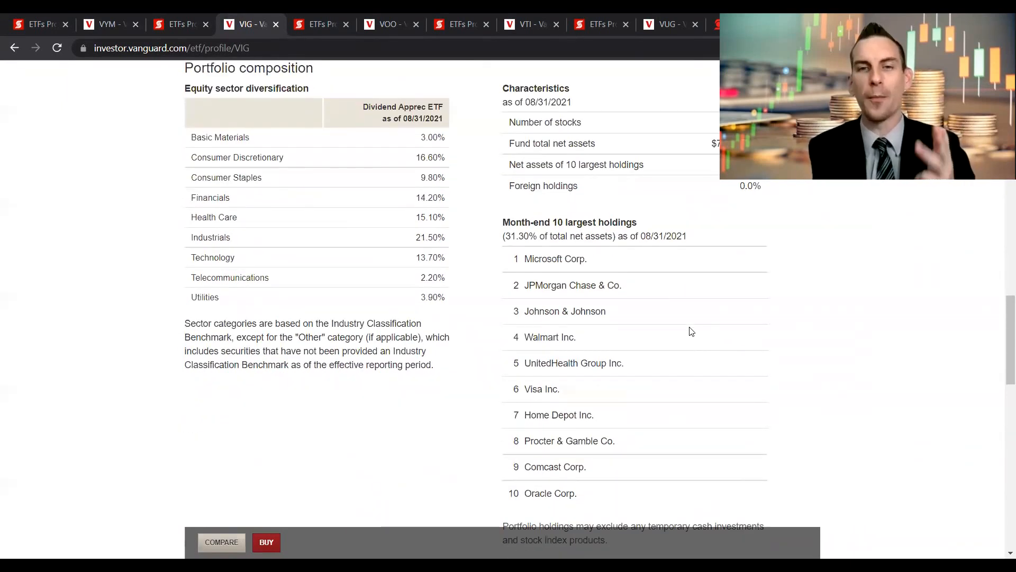
mouse_move(678, 406)
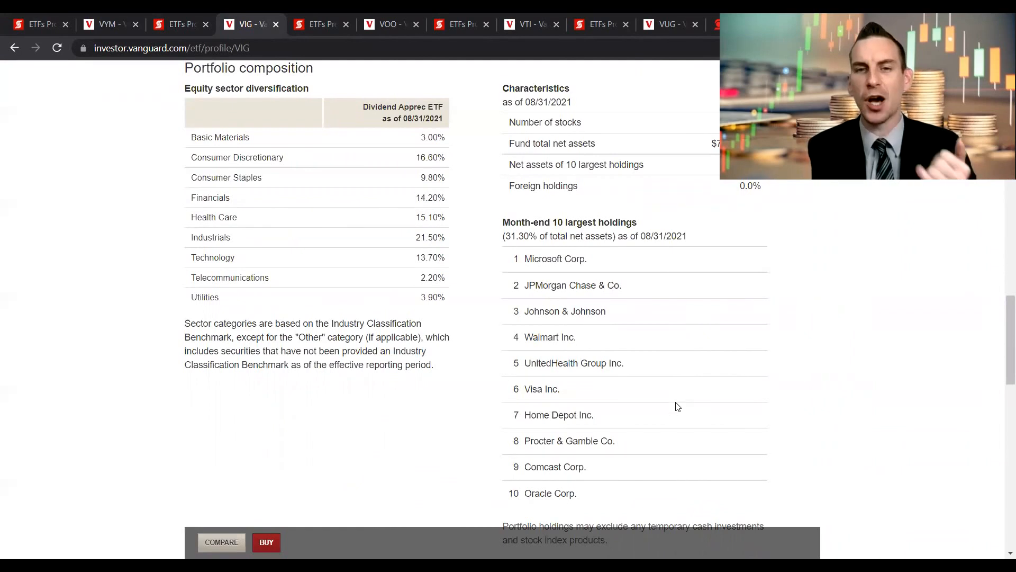
mouse_move(659, 472)
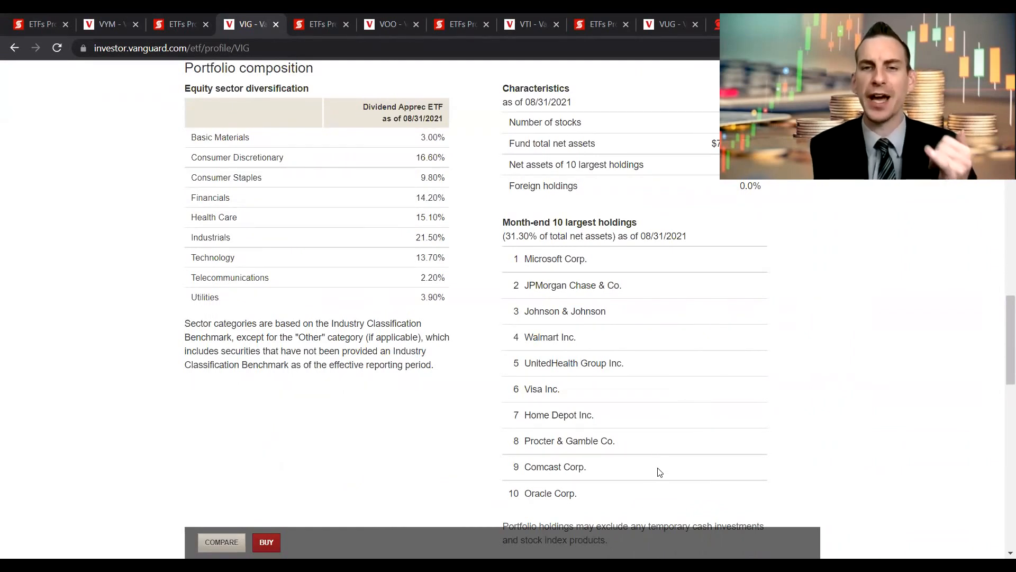
mouse_move(653, 488)
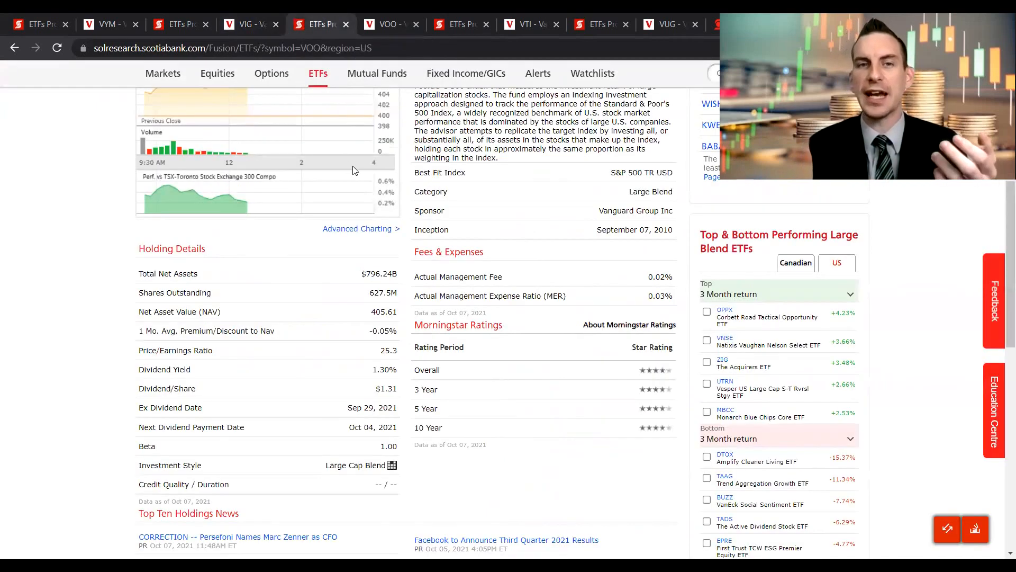
Scroll VOO's iTRADE page to Holding Details showing the 1.30% dividend yield
scroll(up, 3)
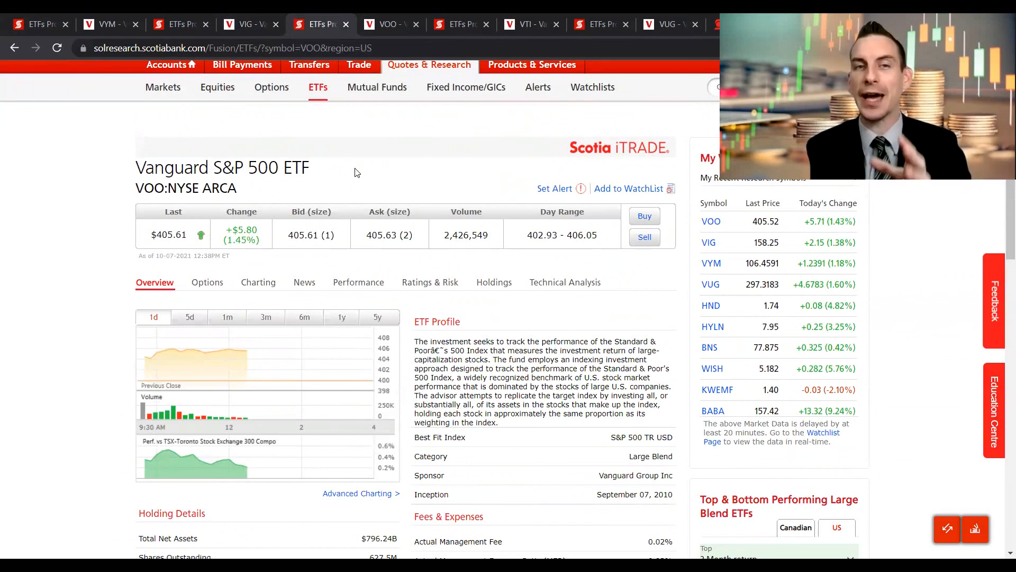
mouse_move(354, 176)
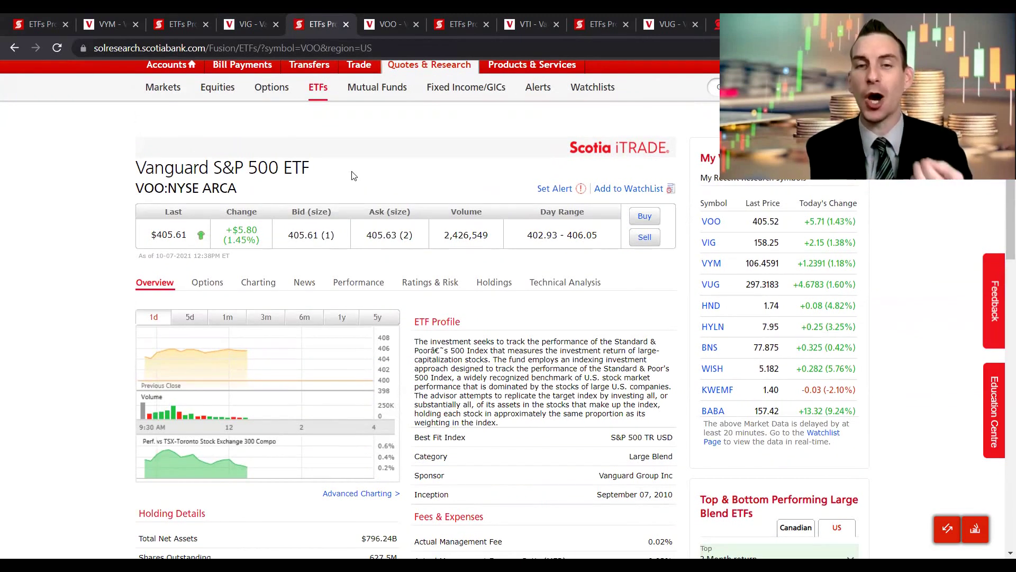
scroll(down, 3)
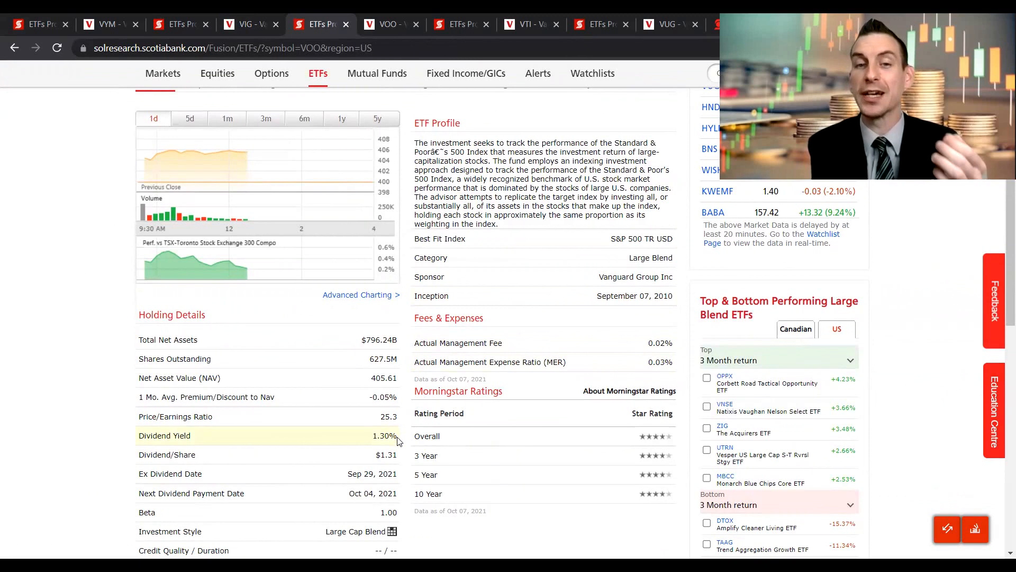
mouse_move(377, 73)
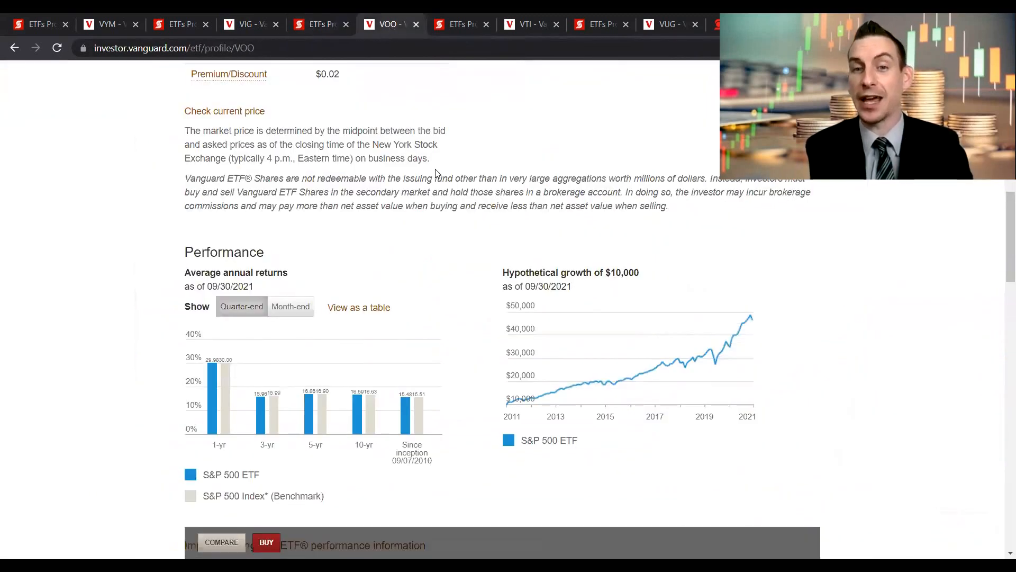
mouse_move(746, 327)
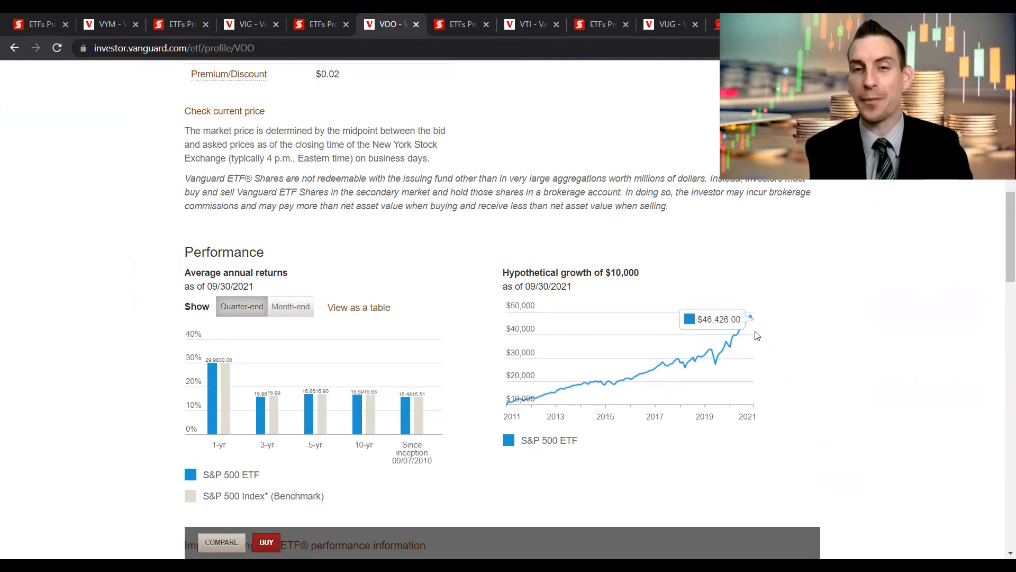
Scroll VOO's Vanguard profile down to Portfolio composition and the month-end ten largest holdings
scroll(down, 3)
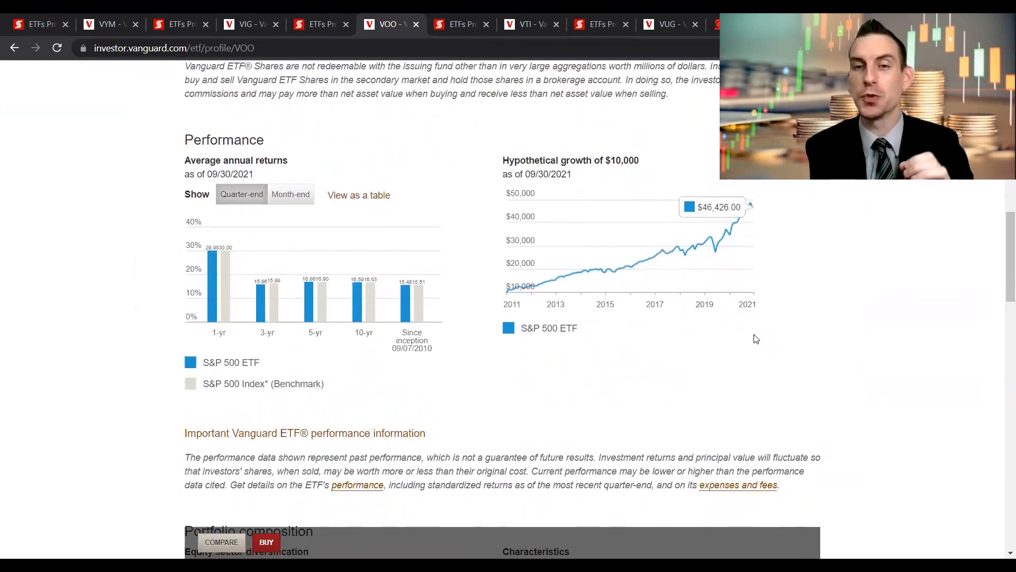
scroll(down, 3)
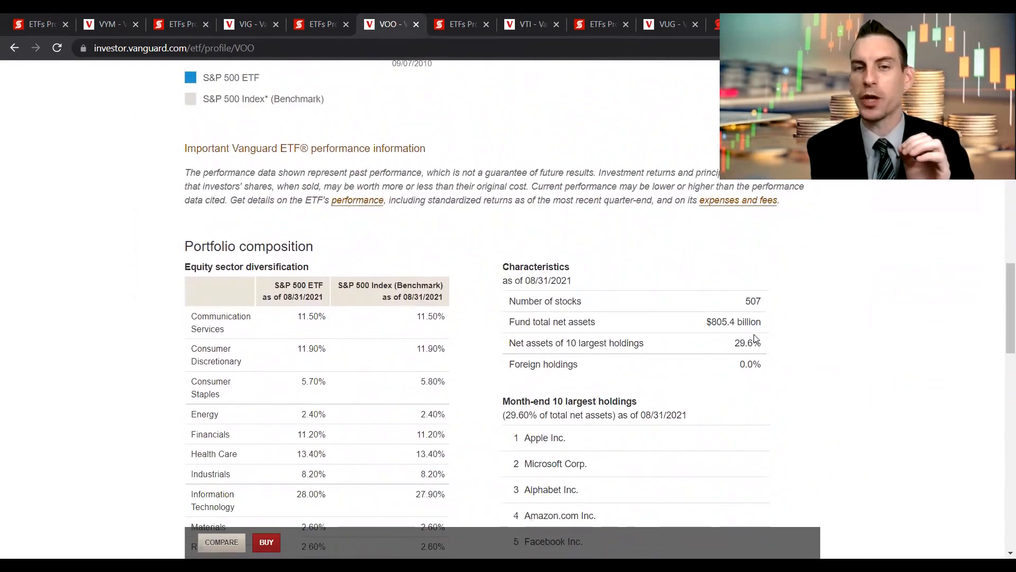
scroll(down, 3)
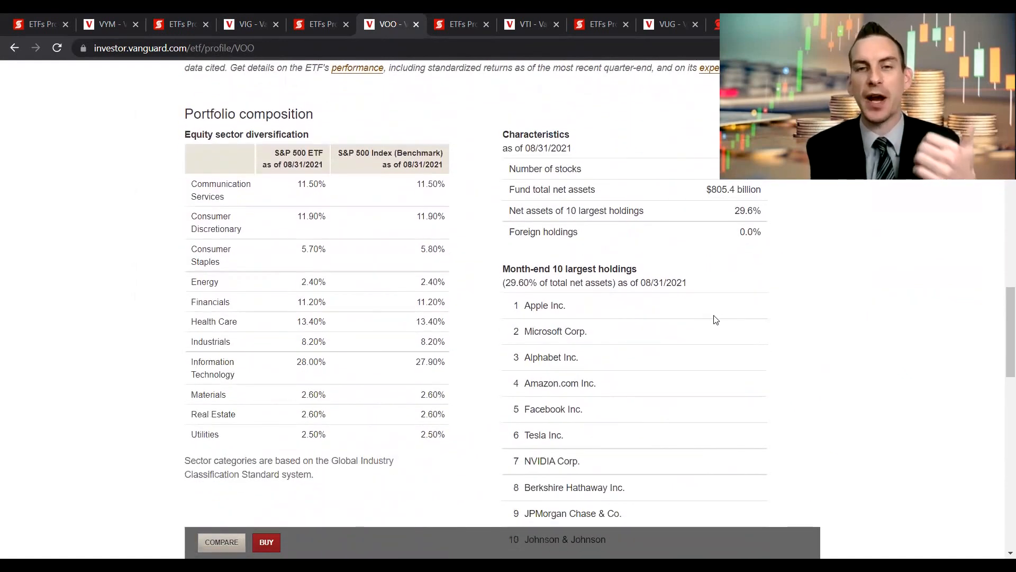
scroll(down, 3)
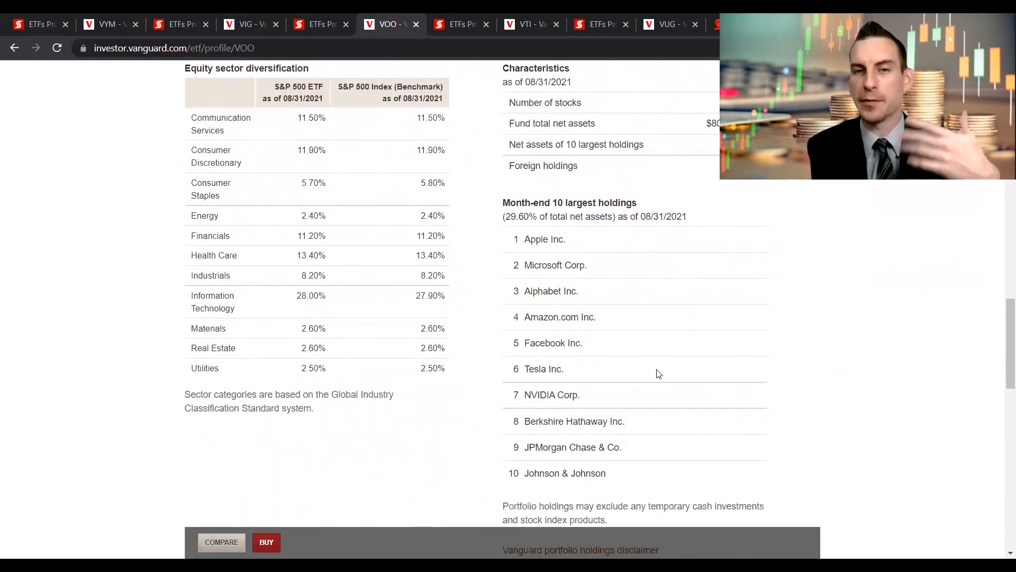
mouse_move(655, 451)
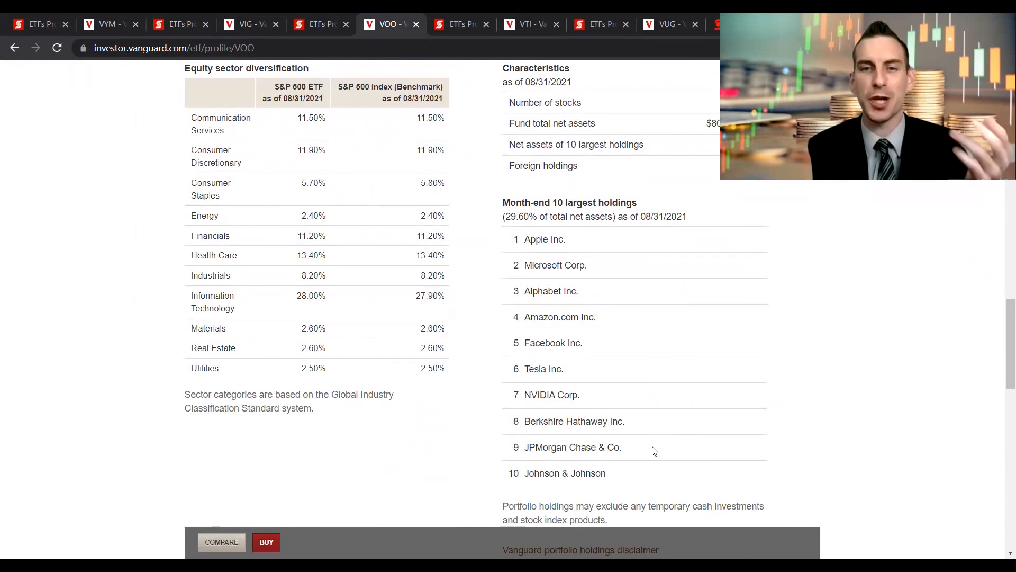
mouse_move(632, 465)
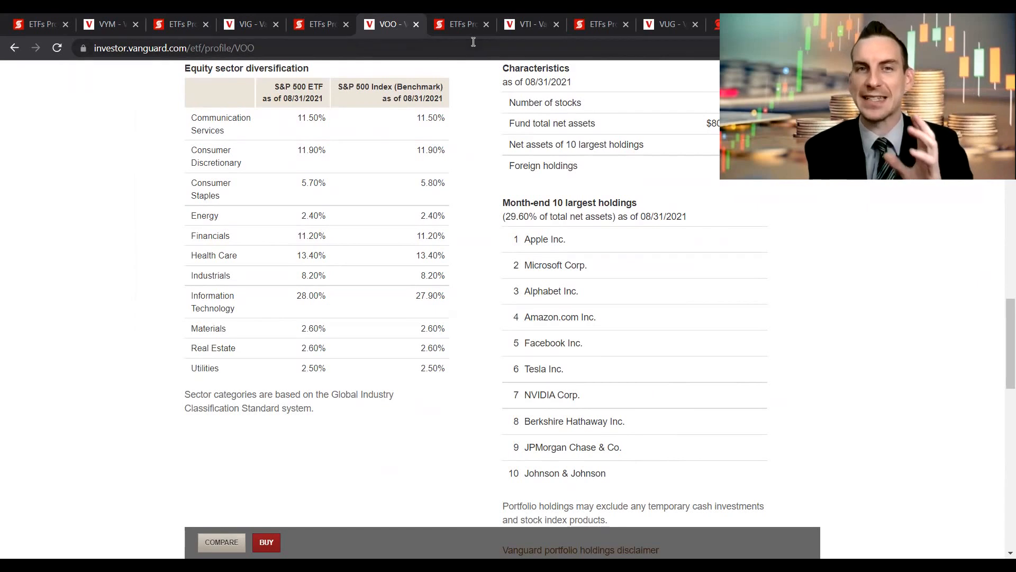
mouse_move(461, 24)
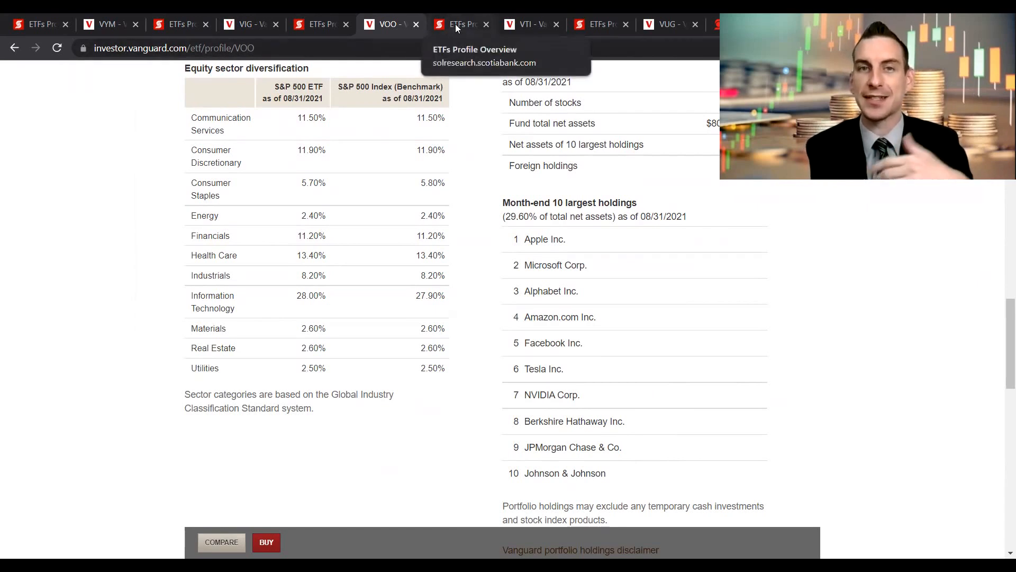
Switch to VTI's iTRADE page and scroll to Holding Details and Fees & Expenses
click(462, 24)
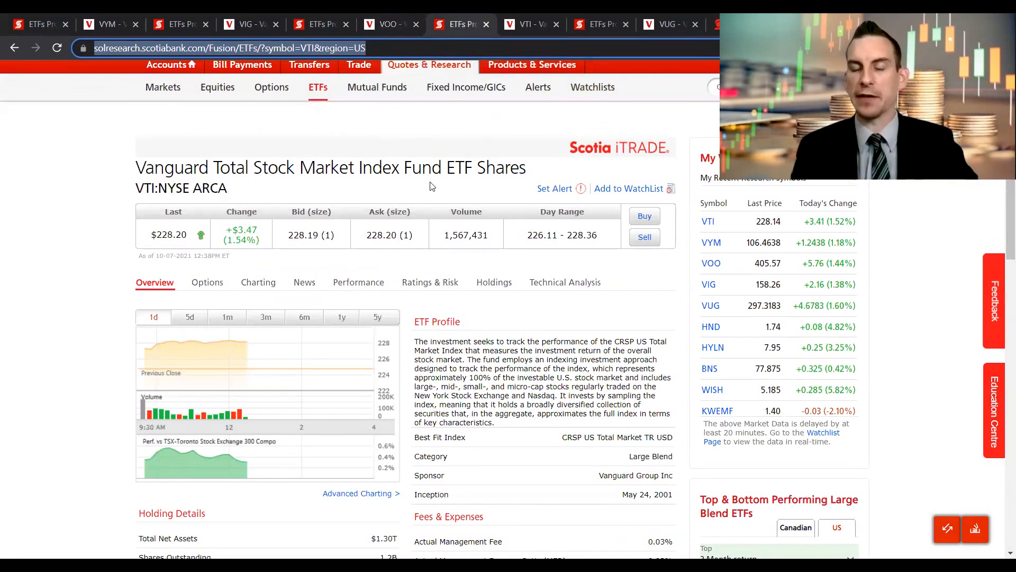
mouse_move(420, 126)
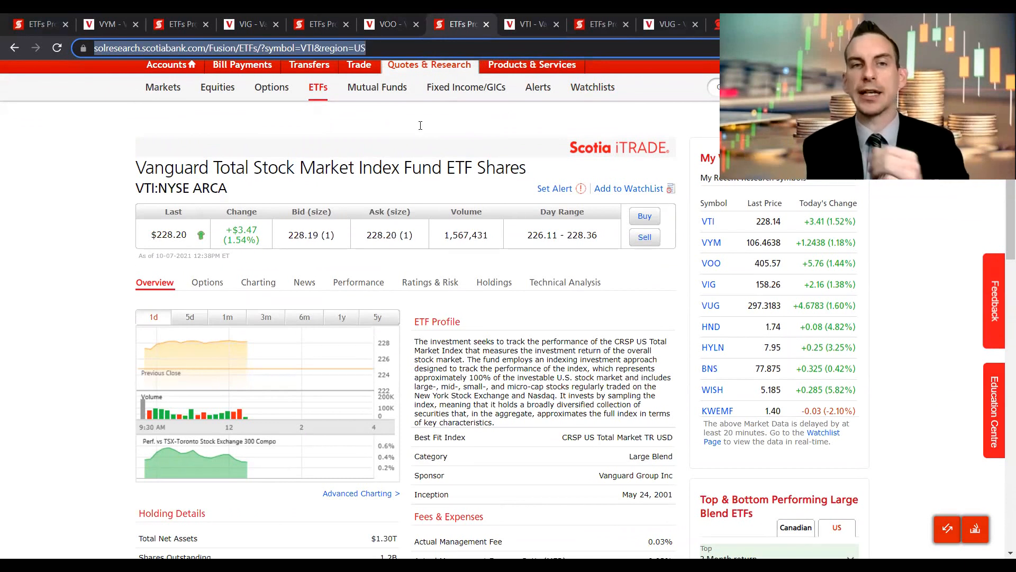
scroll(down, 3)
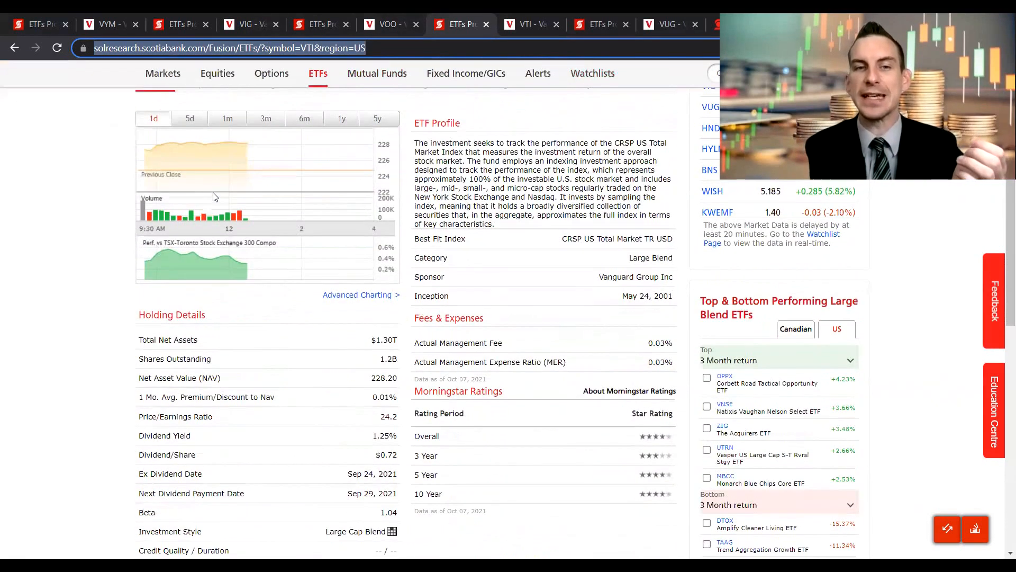
scroll(down, 3)
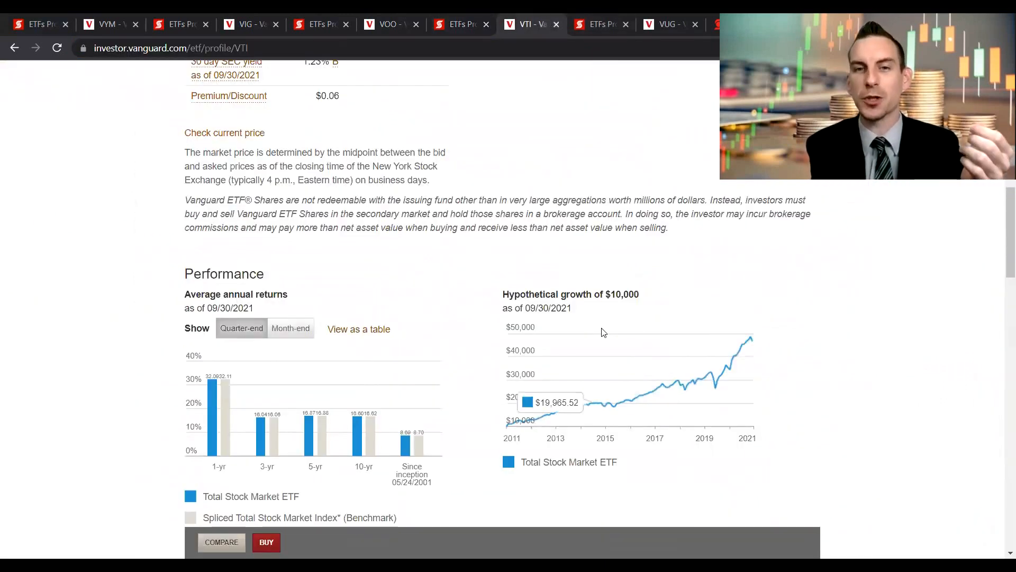
mouse_move(753, 344)
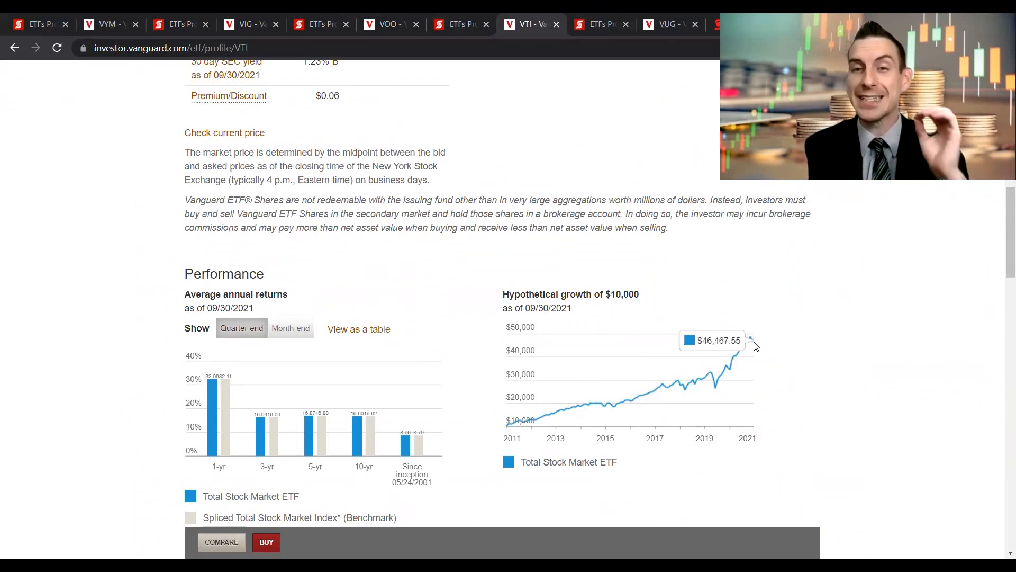
Scroll VTI's Vanguard profile through performance to Portfolio composition and its ten largest holdings
scroll(down, 3)
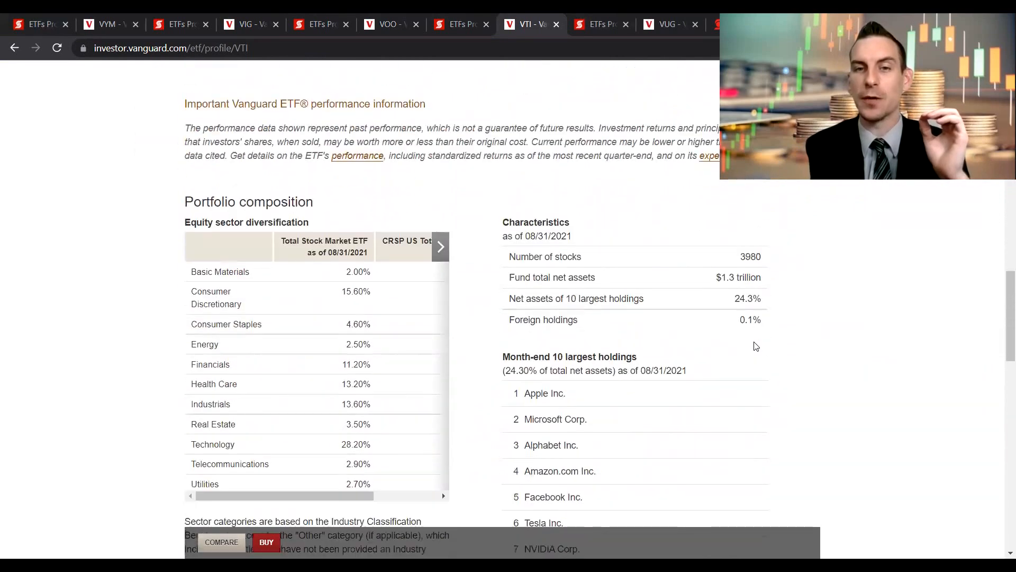
scroll(down, 3)
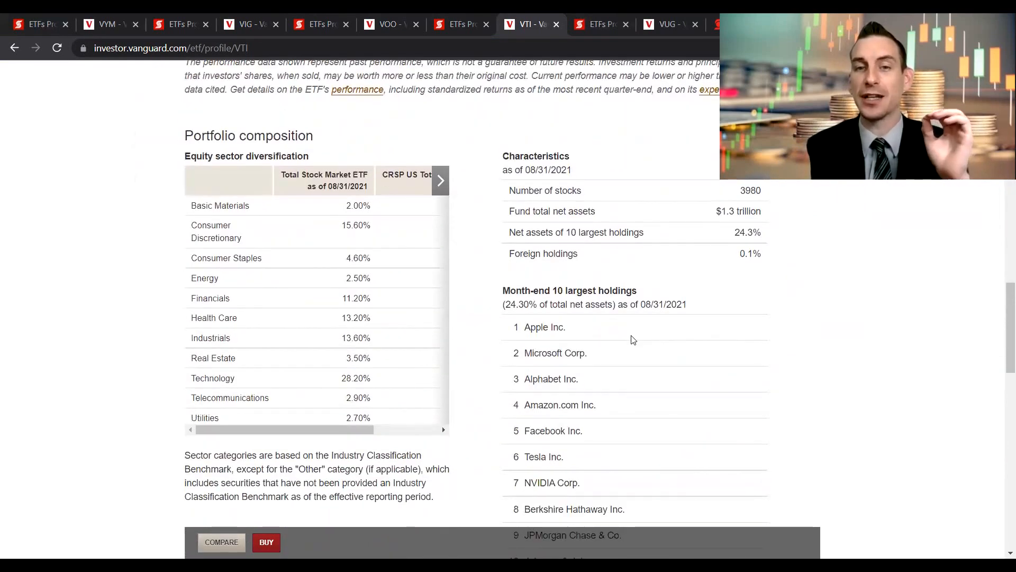
scroll(down, 3)
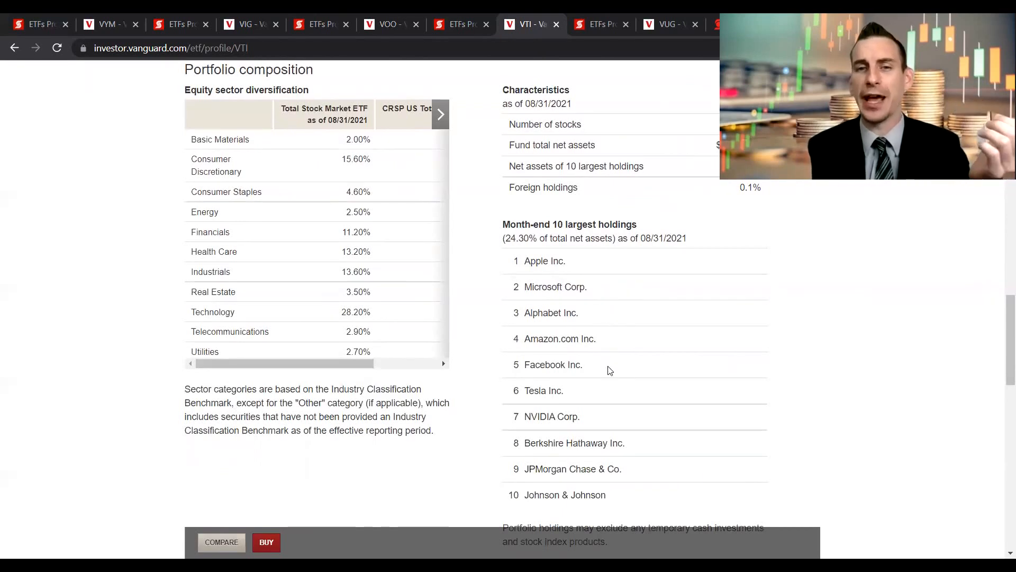
scroll(down, 3)
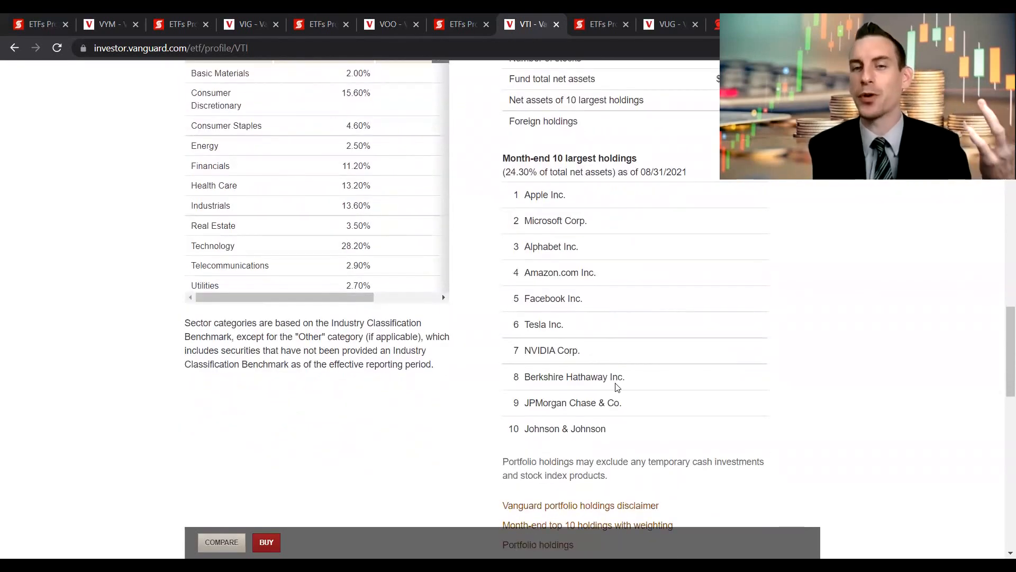
mouse_move(533, 218)
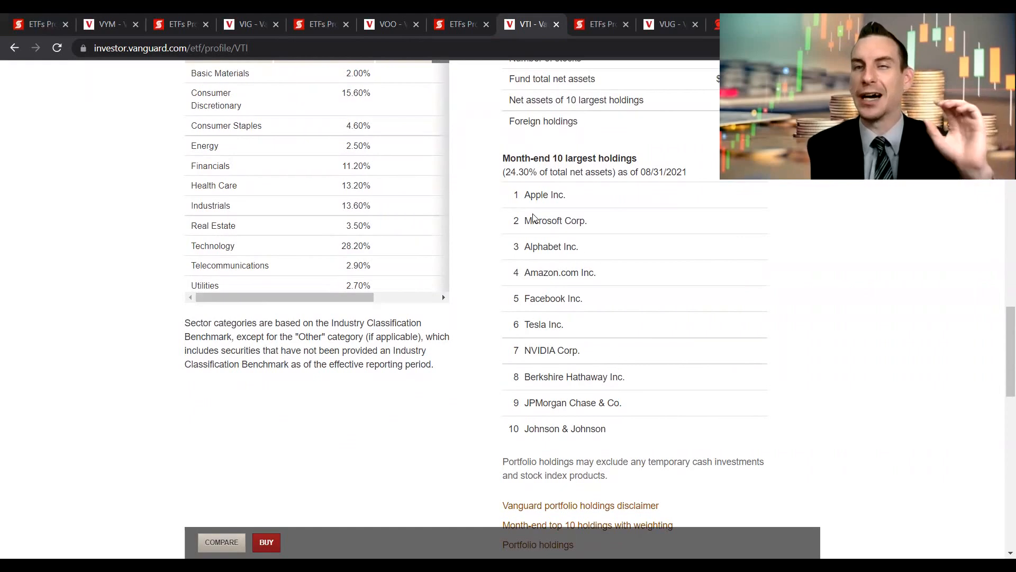
scroll(up, 3)
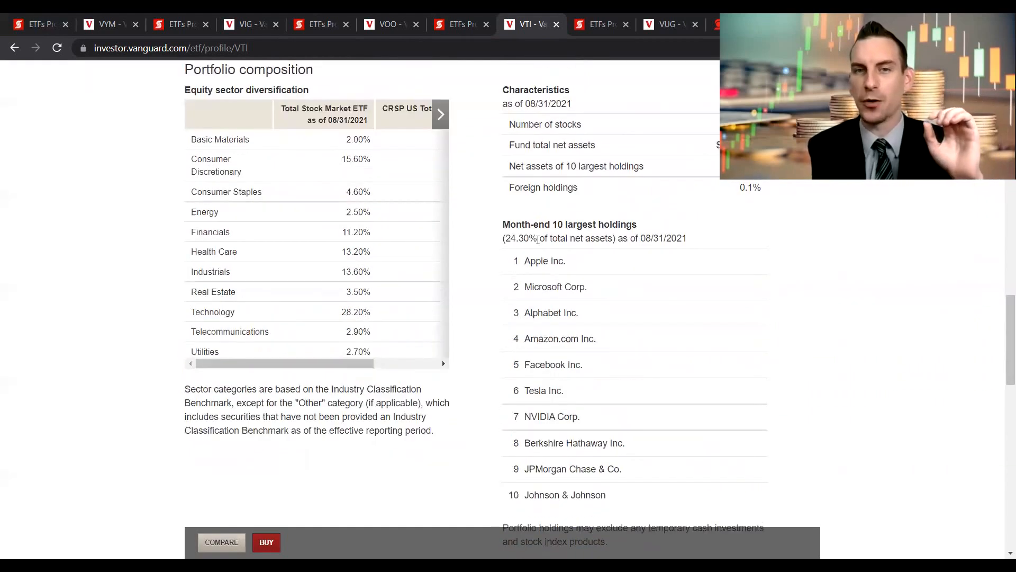
Compare VOO's 29.60% top-ten share with VTI's, highlighting VTI's 24.30%
click(389, 24)
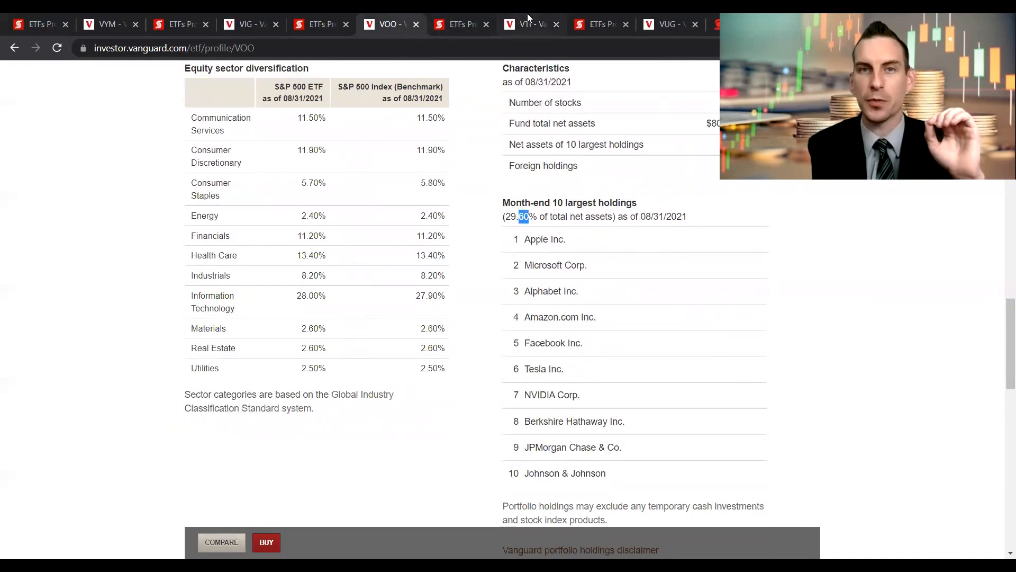
click(525, 24)
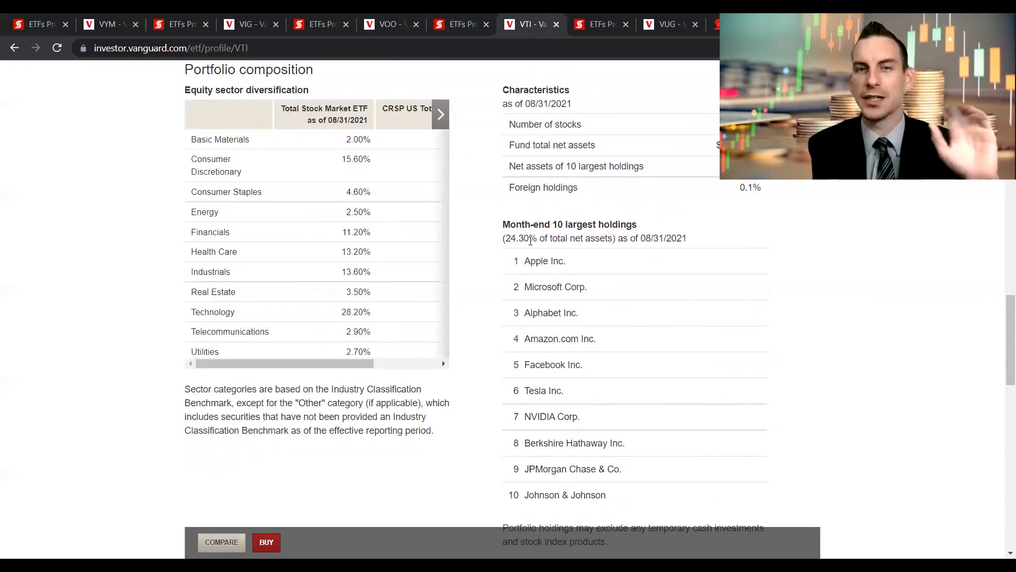
double_click(523, 238)
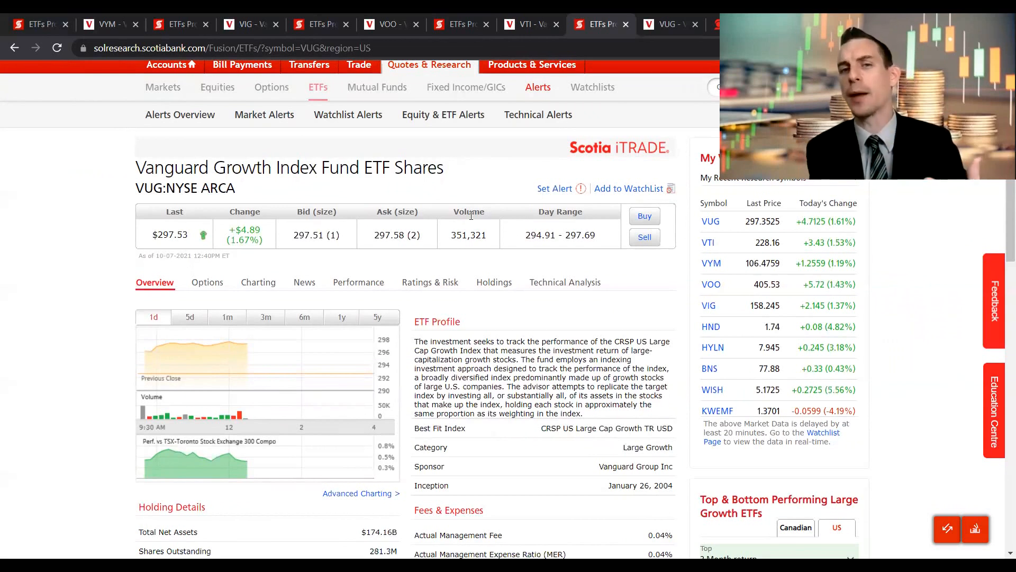
Scroll to VUG's Holding Details, highlighting the 0.04% management fee and 0.51% dividend yield
scroll(down, 3)
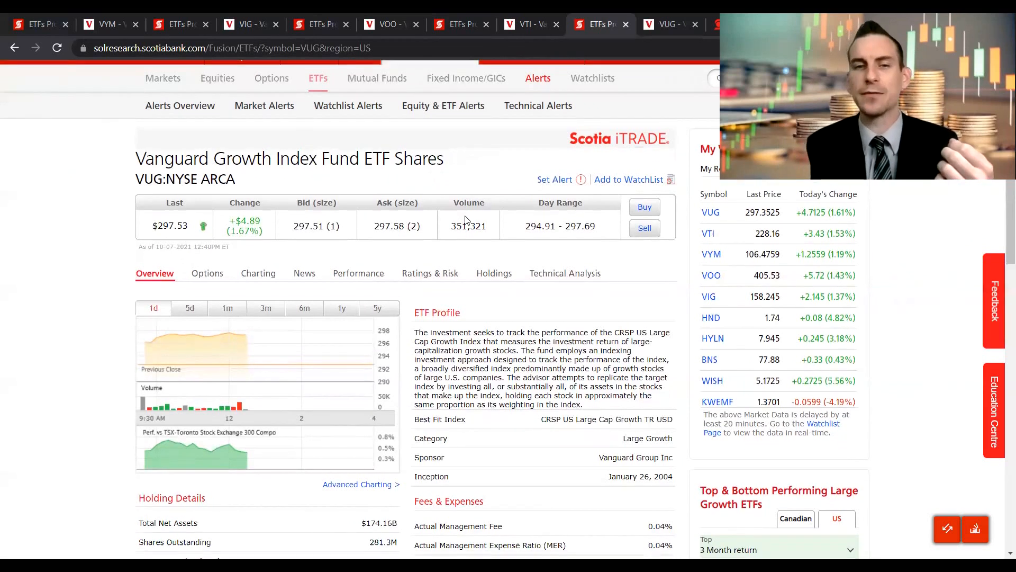
scroll(down, 3)
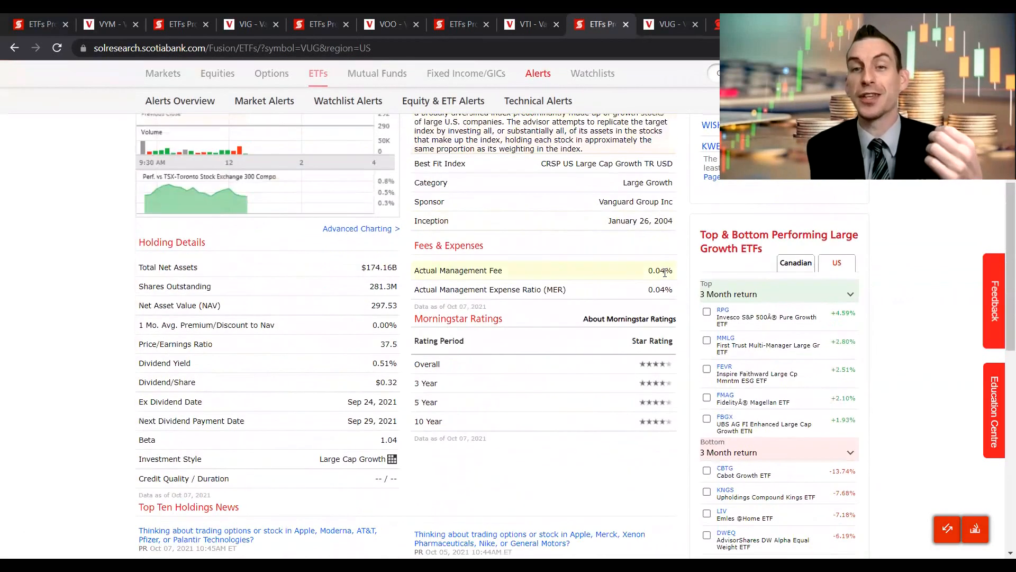
double_click(652, 271)
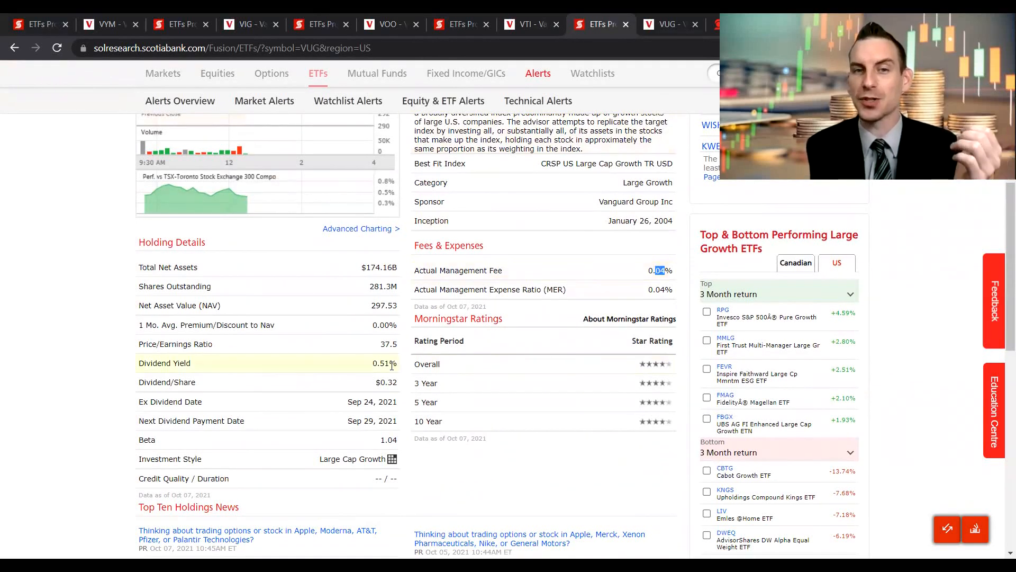
click(592, 72)
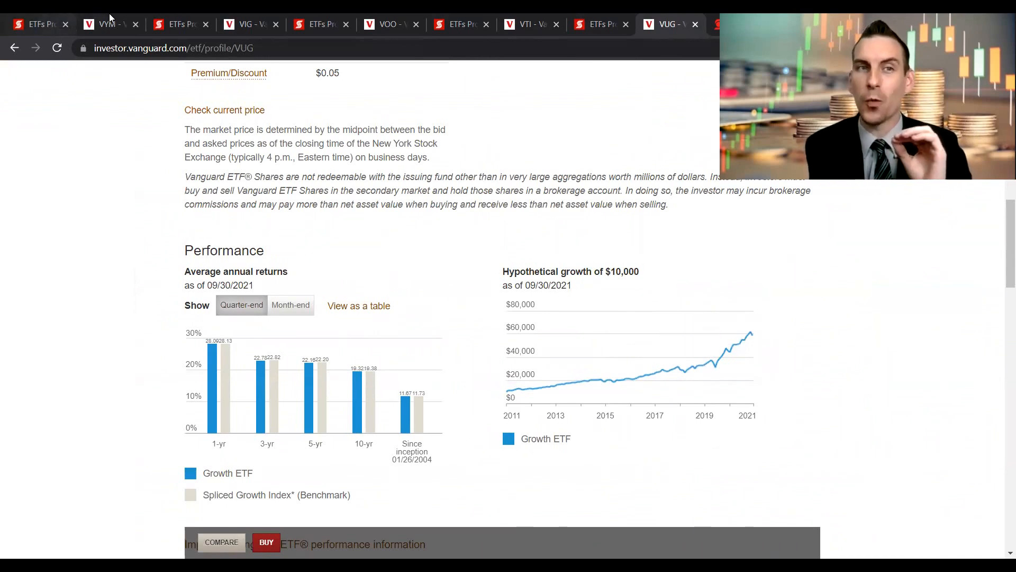
Switch to VUG's Vanguard profile and scroll to sector diversification and its 47.6% top-ten concentration
click(107, 23)
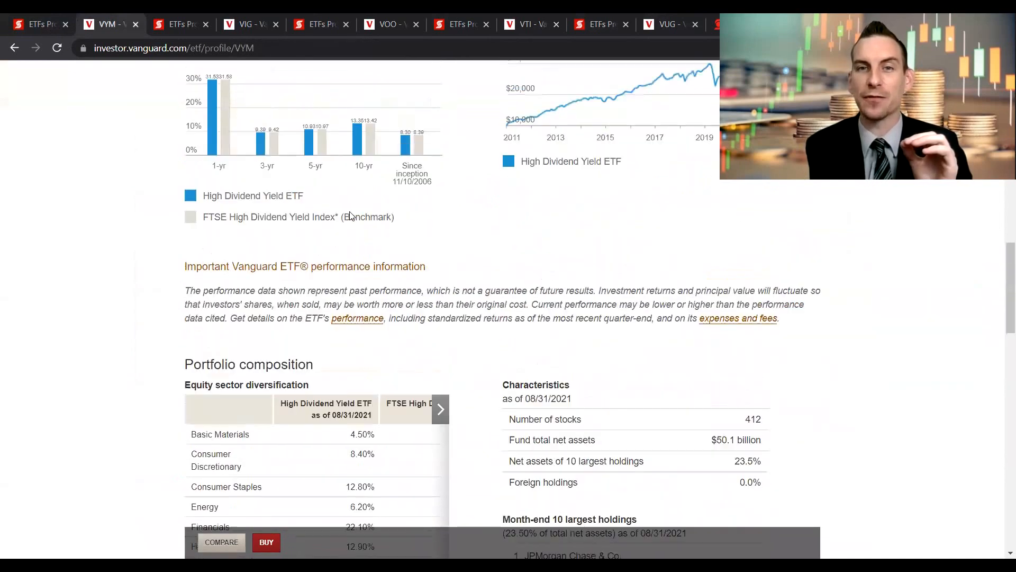
scroll(up, 3)
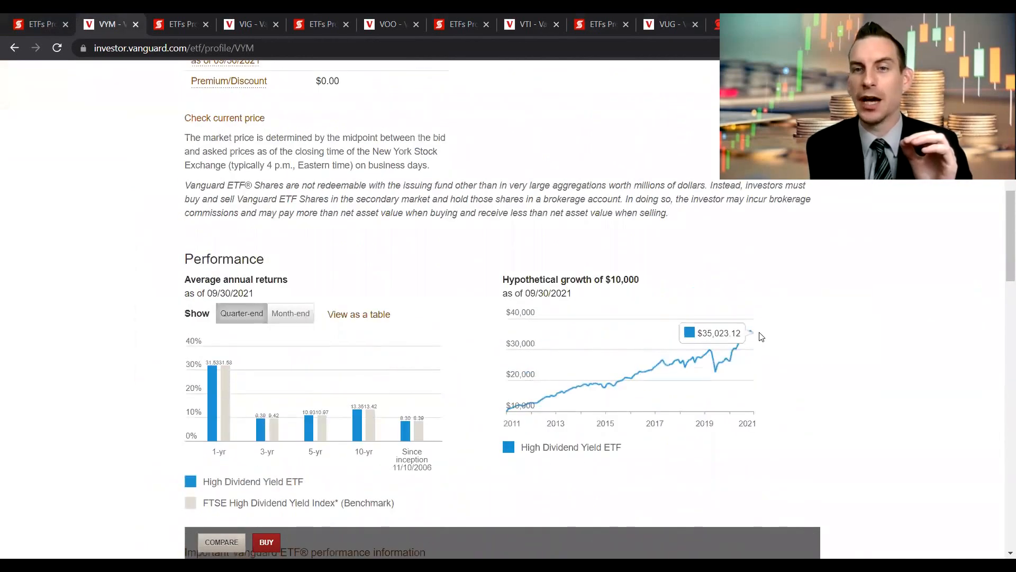
mouse_move(635, 25)
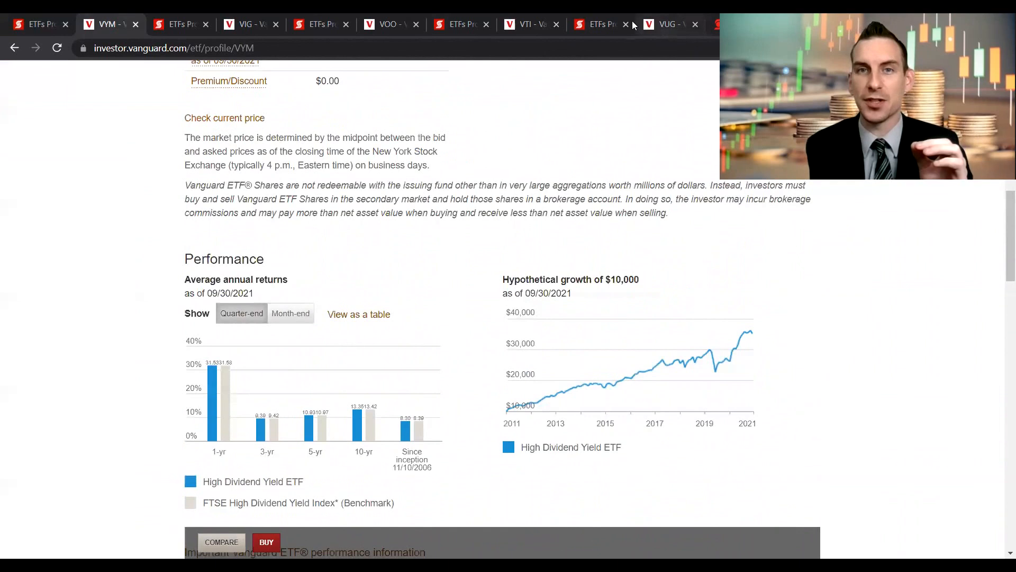
click(664, 23)
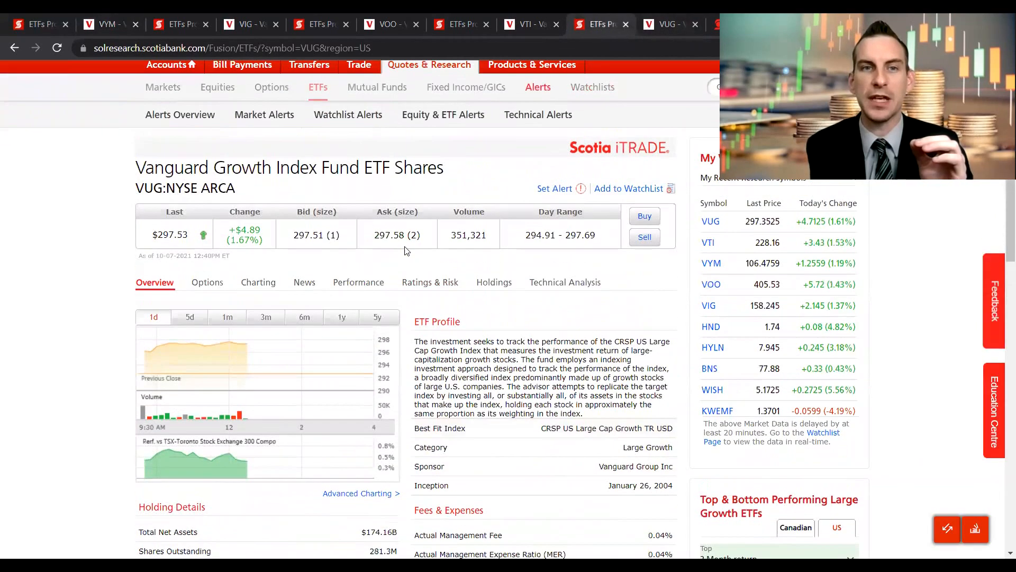
click(671, 24)
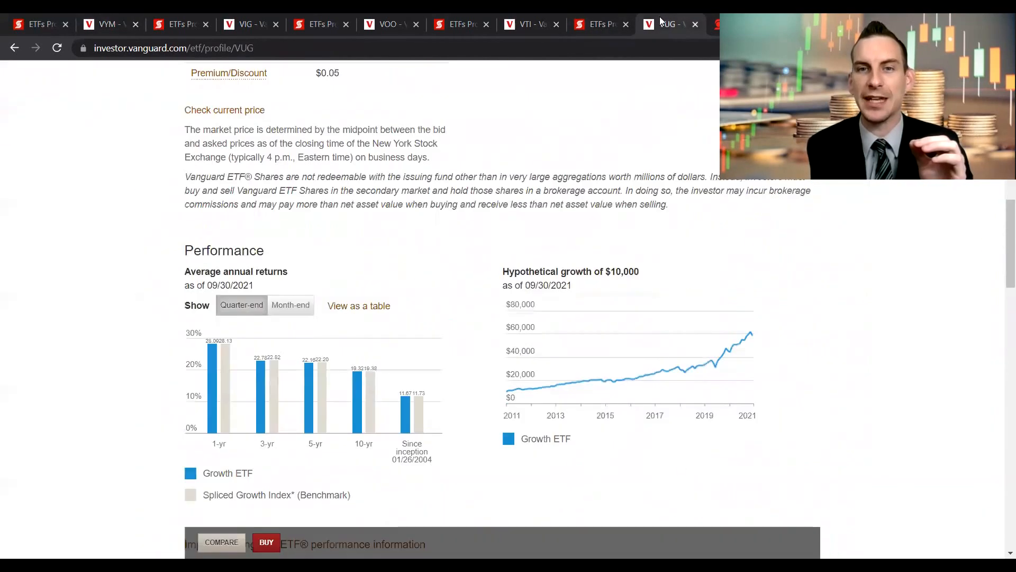
mouse_move(751, 340)
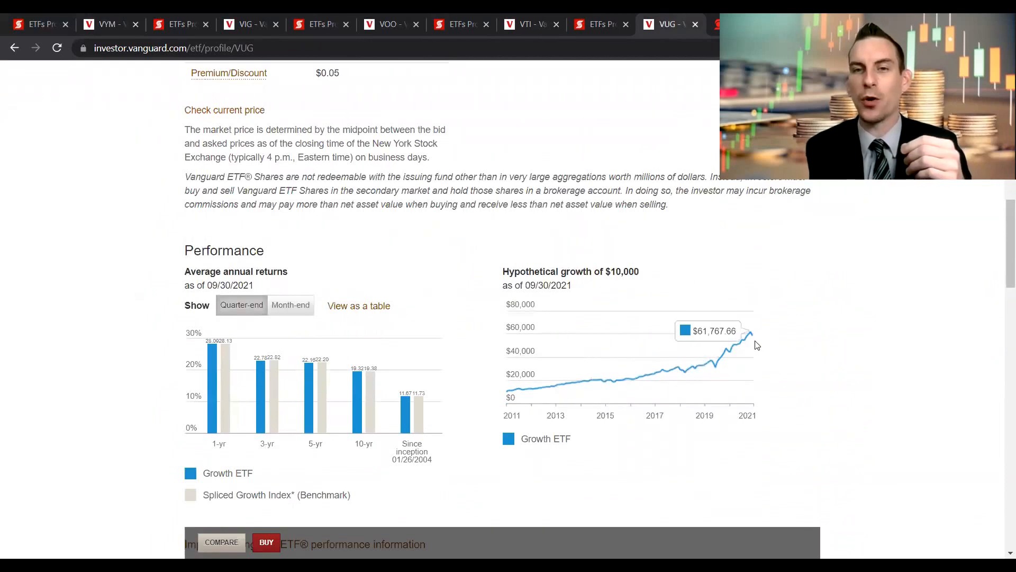
scroll(down, 3)
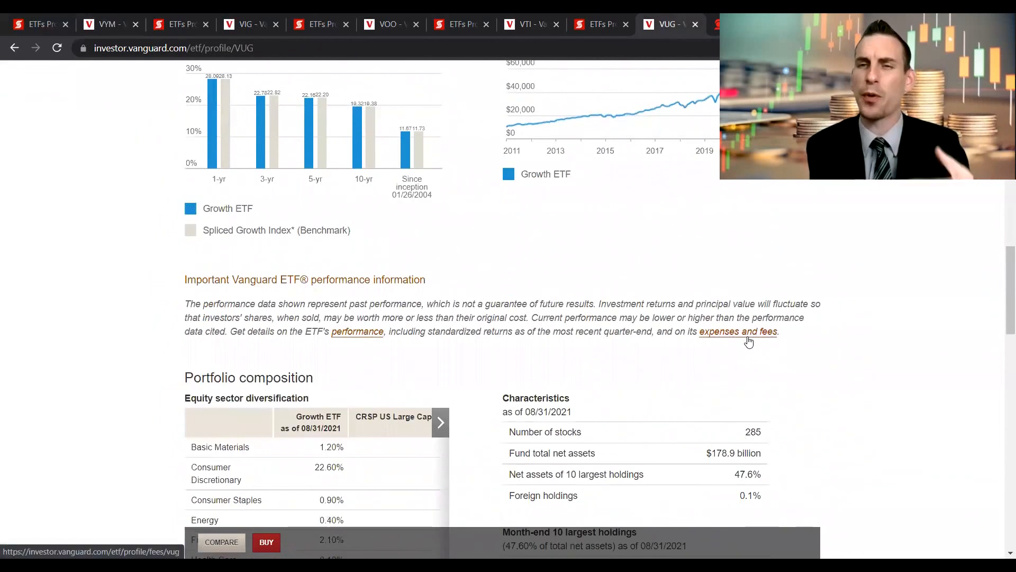
scroll(down, 3)
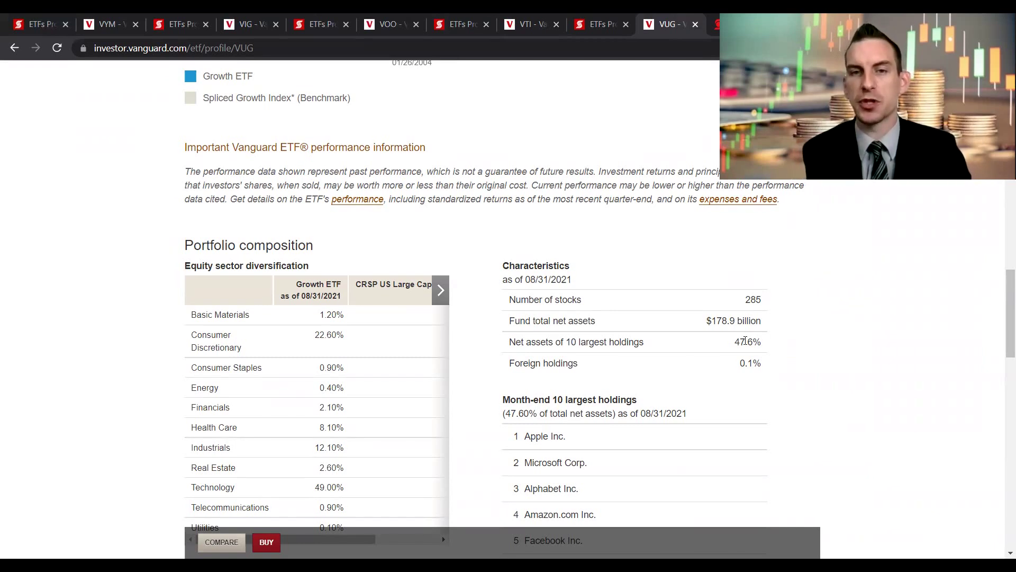
Scroll to VUG's top-ten holdings and highlight their 47.60% share of net assets
scroll(down, 3)
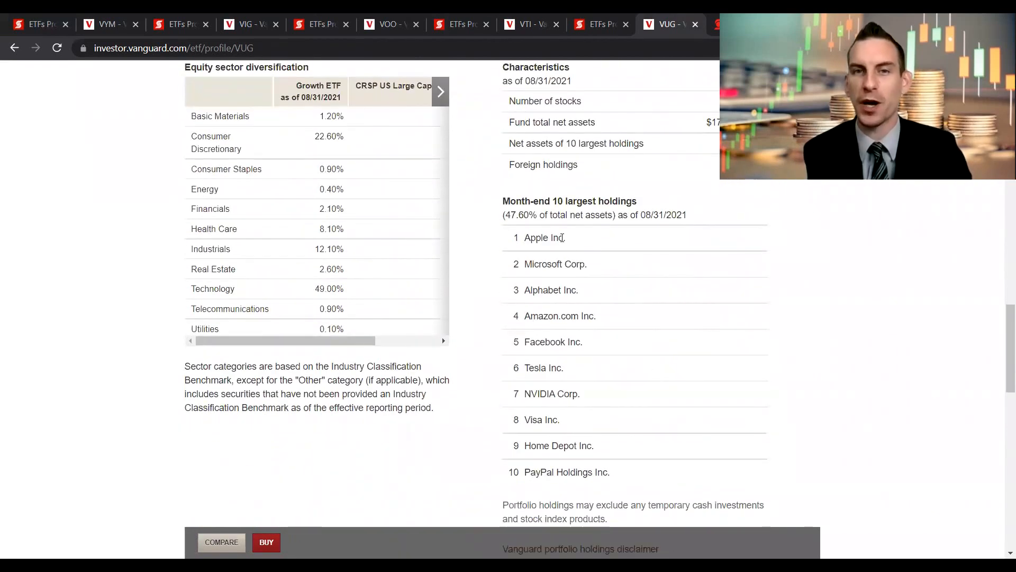
double_click(512, 214)
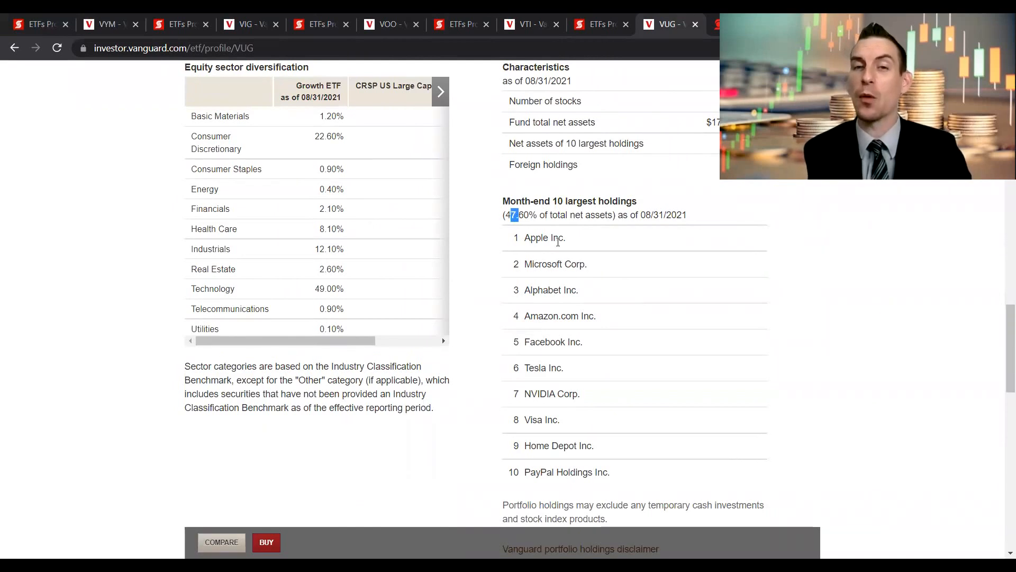
mouse_move(624, 322)
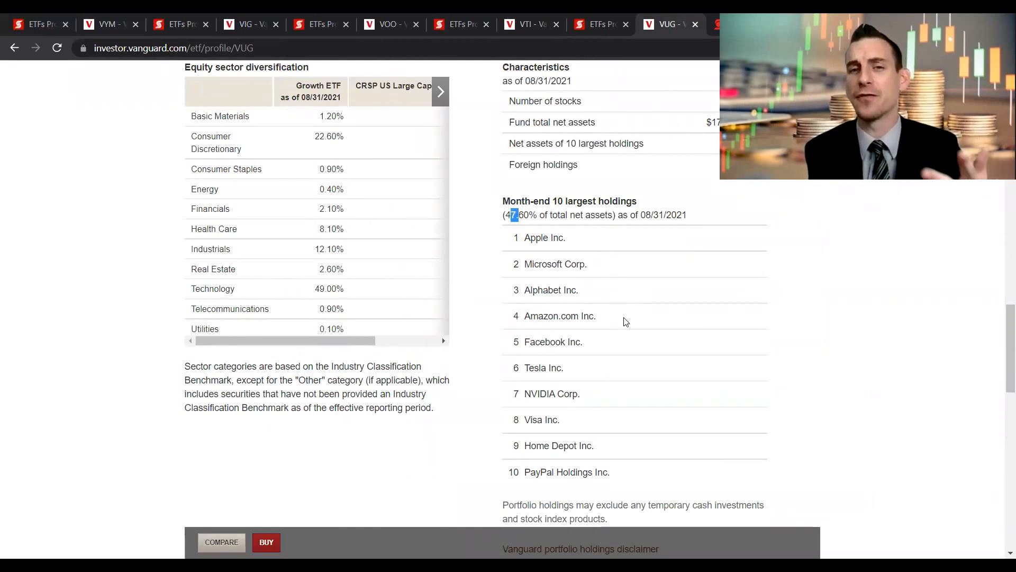
mouse_move(621, 423)
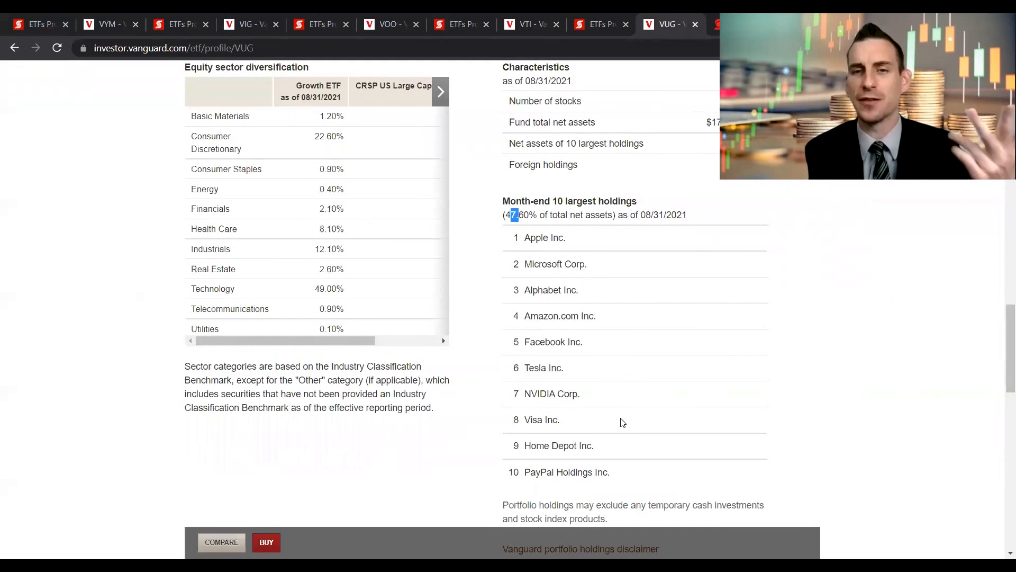
mouse_move(614, 472)
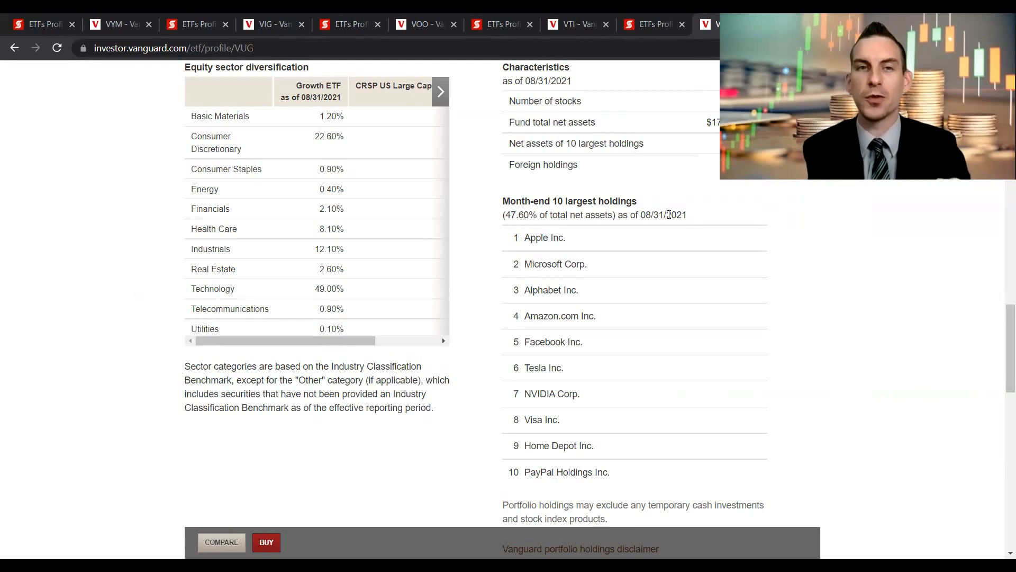
mouse_move(705, 149)
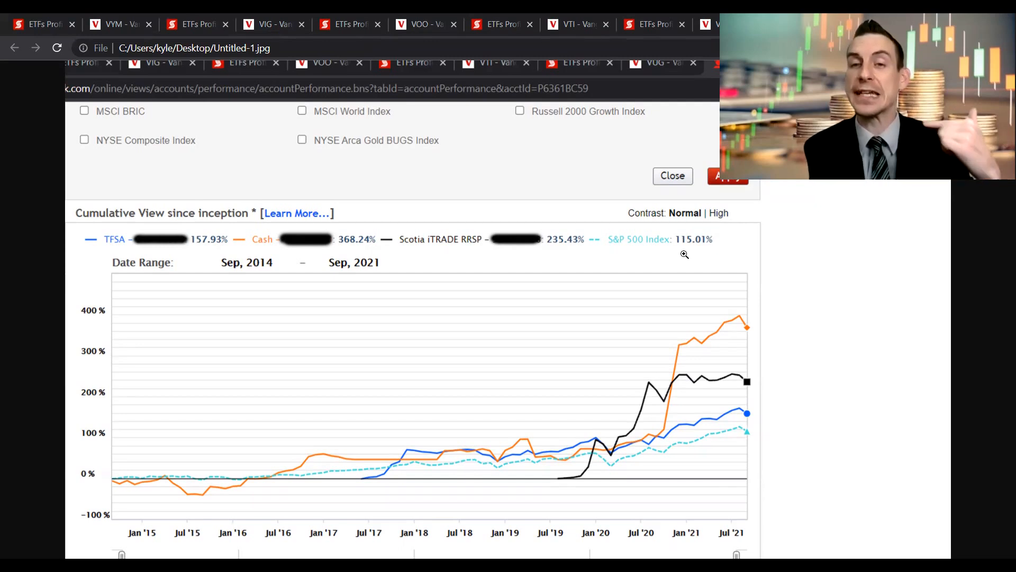
mouse_move(470, 248)
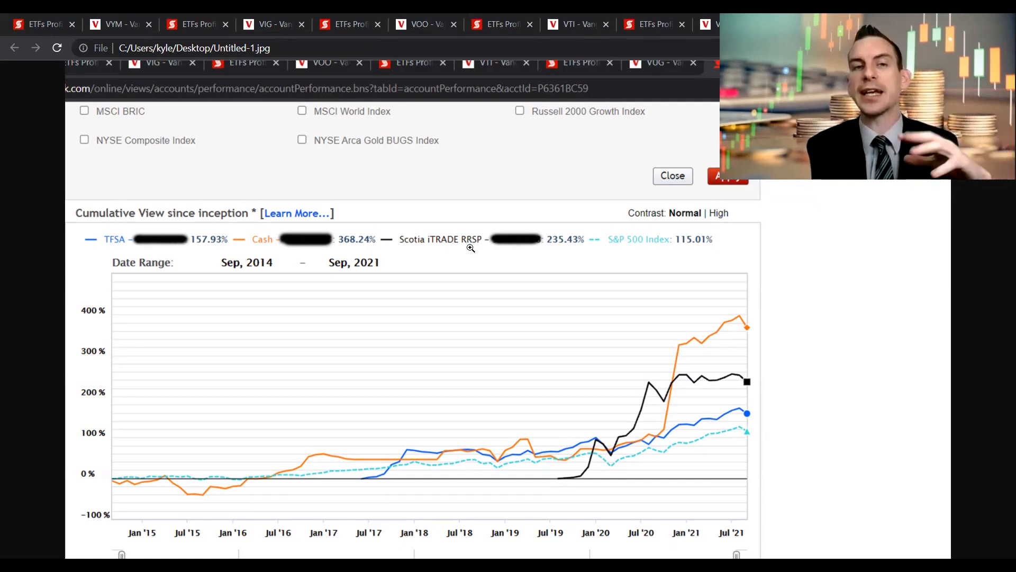
mouse_move(176, 245)
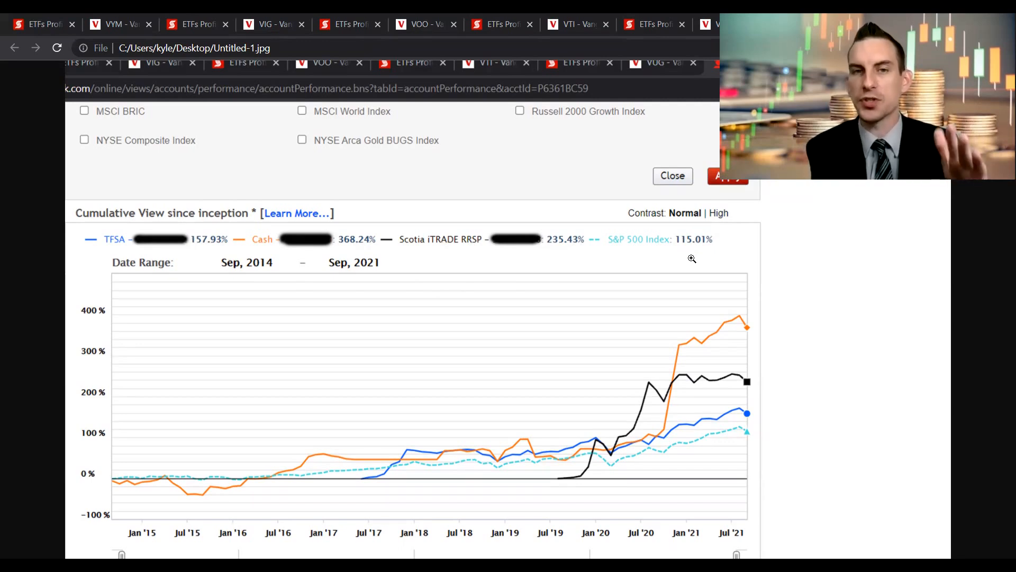
mouse_move(740, 440)
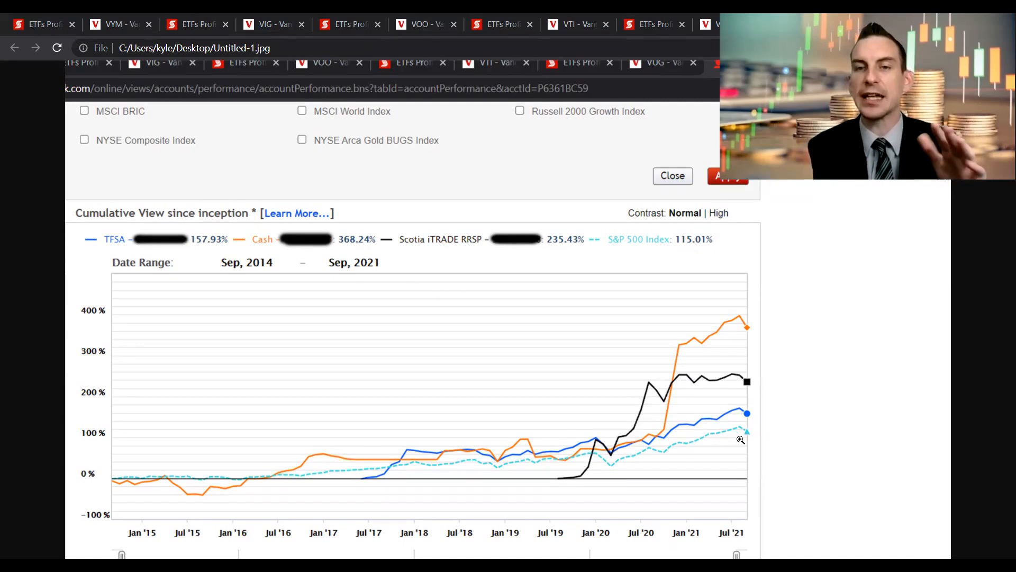
mouse_move(635, 459)
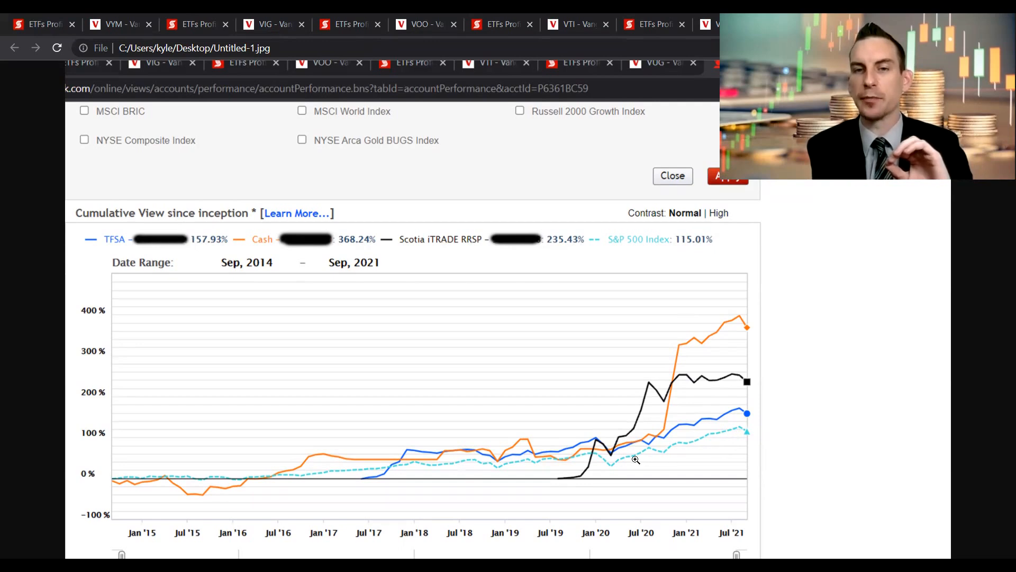
mouse_move(736, 417)
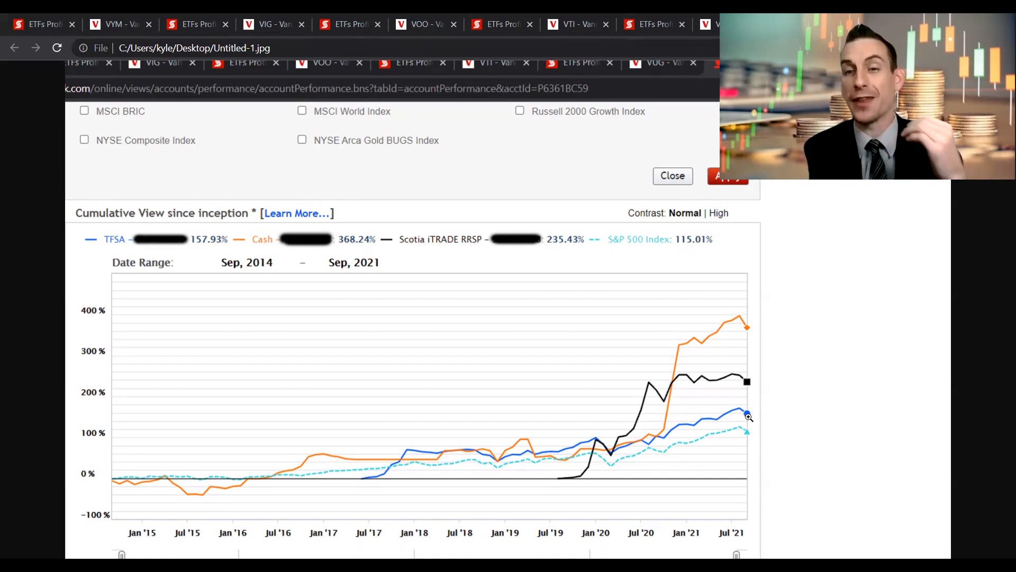
mouse_move(739, 379)
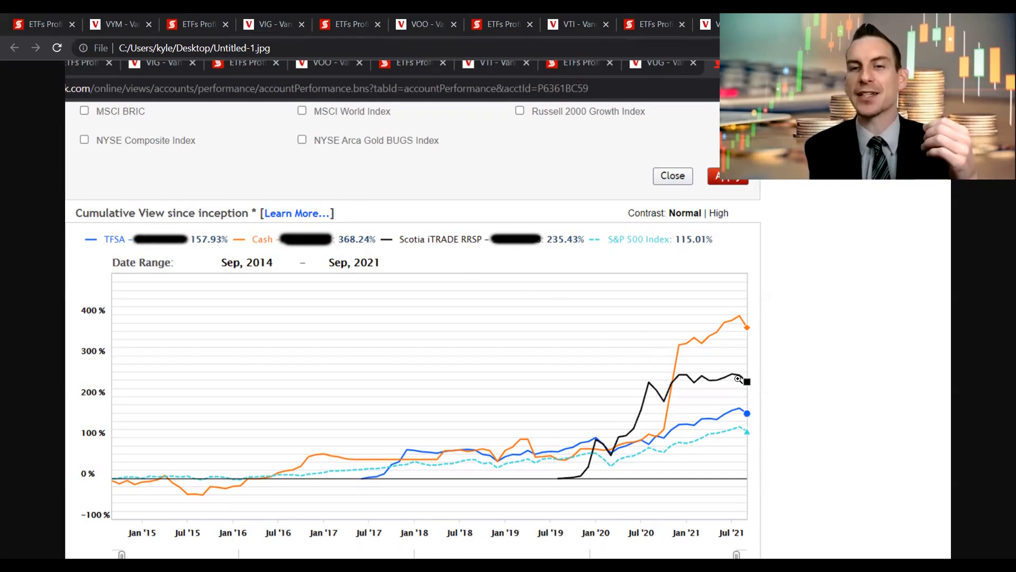
mouse_move(574, 487)
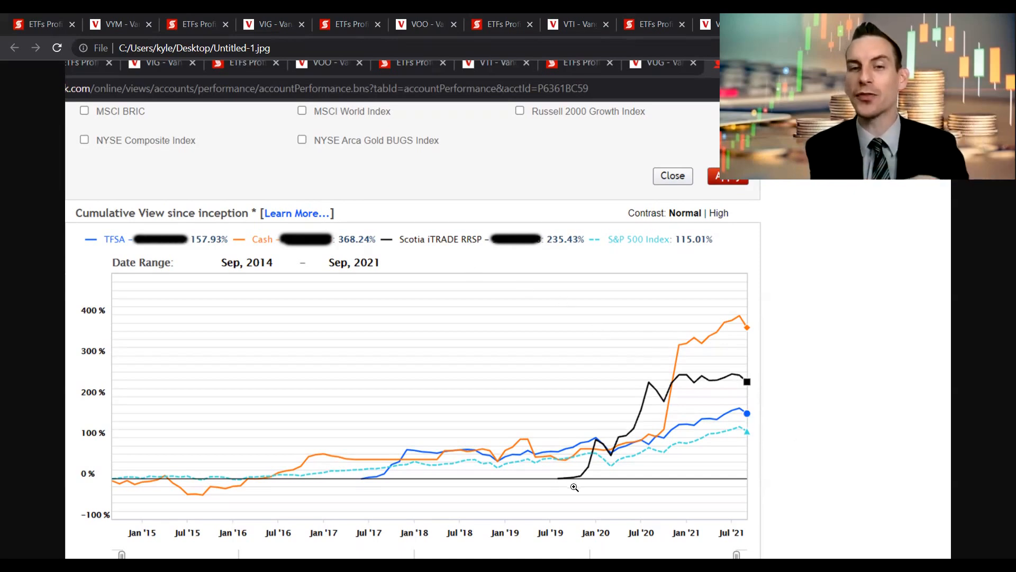
mouse_move(627, 441)
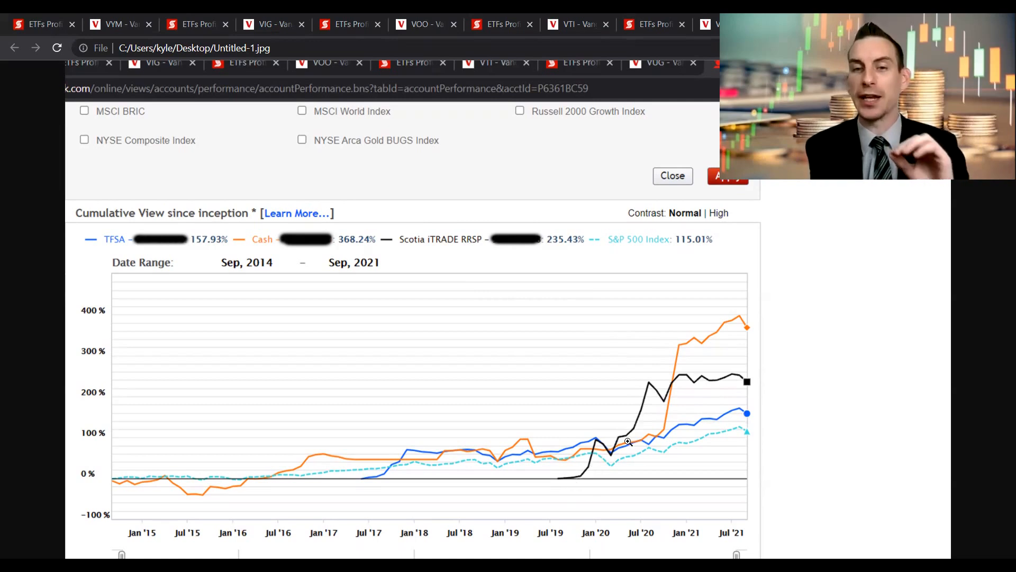
mouse_move(669, 424)
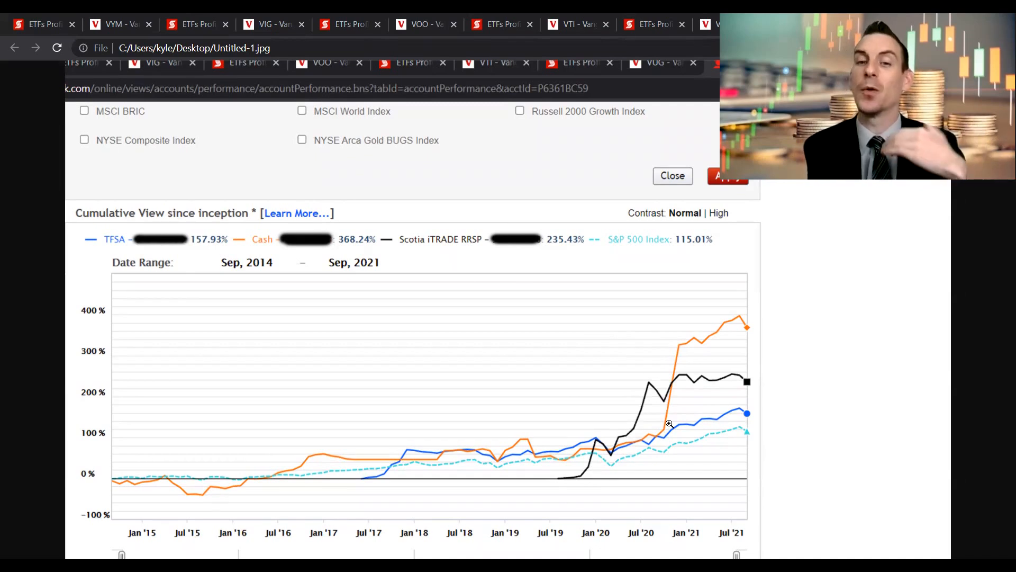
mouse_move(653, 413)
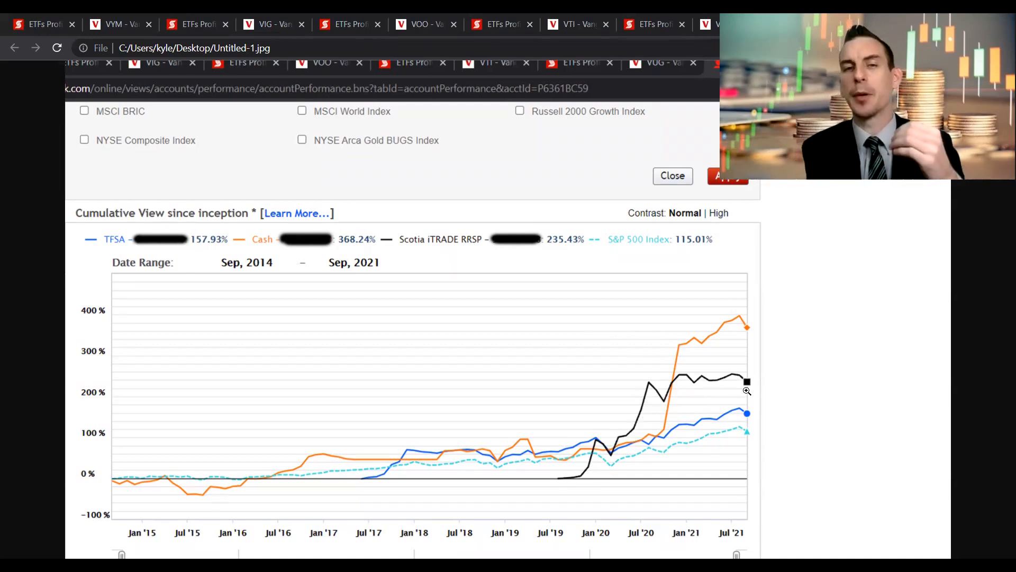
mouse_move(588, 257)
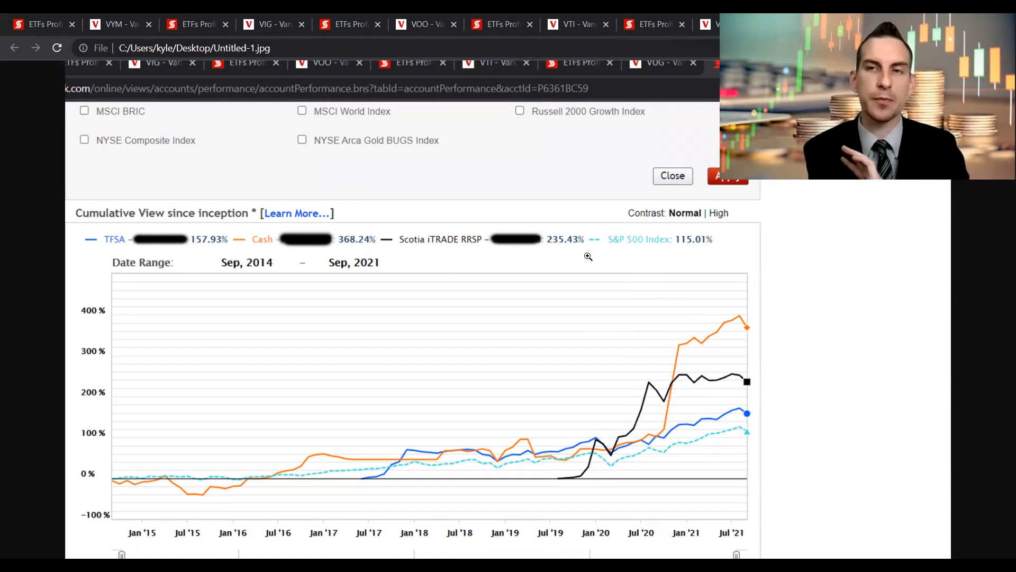
mouse_move(681, 288)
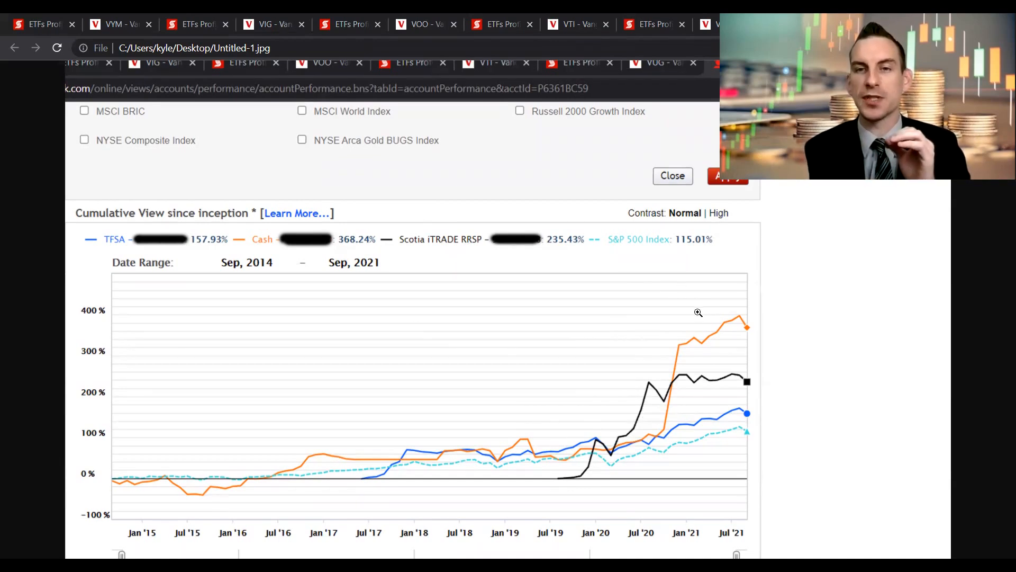
mouse_move(615, 432)
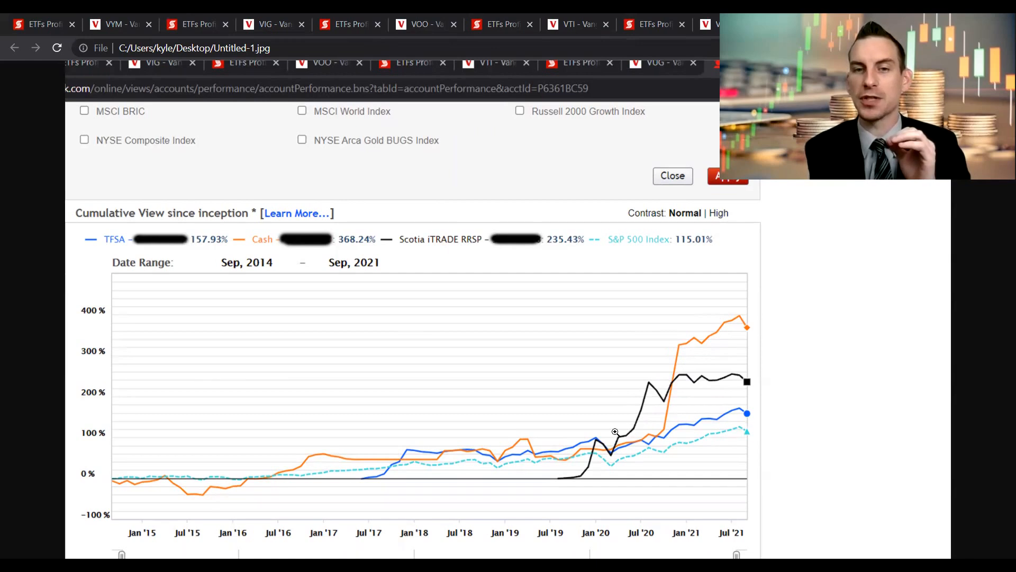
mouse_move(358, 460)
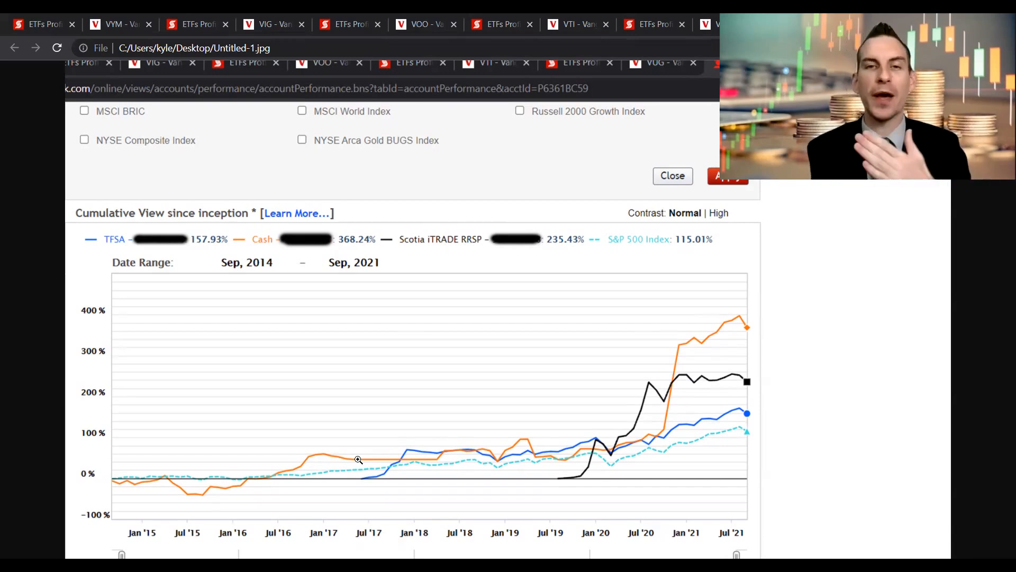
mouse_move(659, 378)
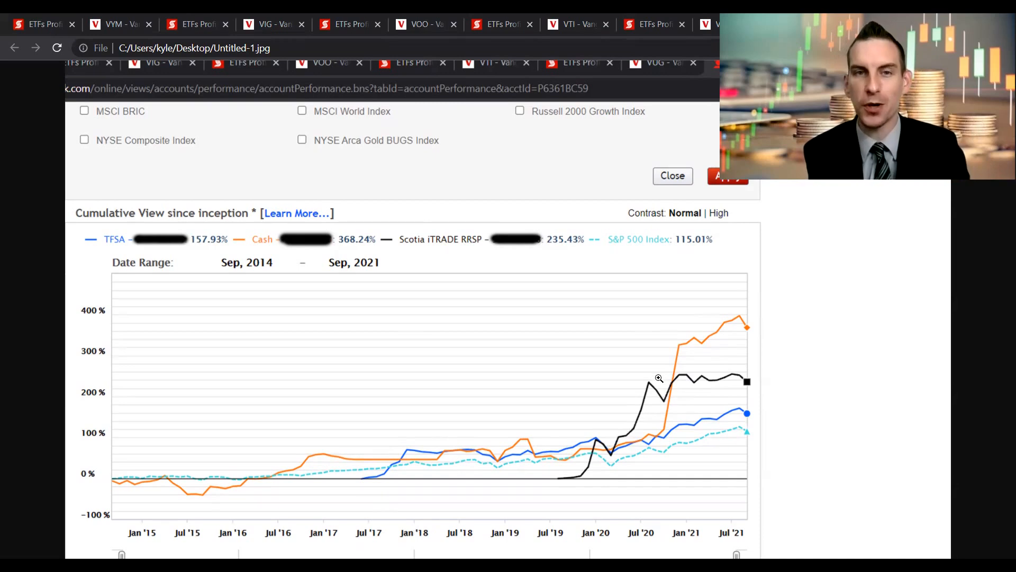
mouse_move(430, 279)
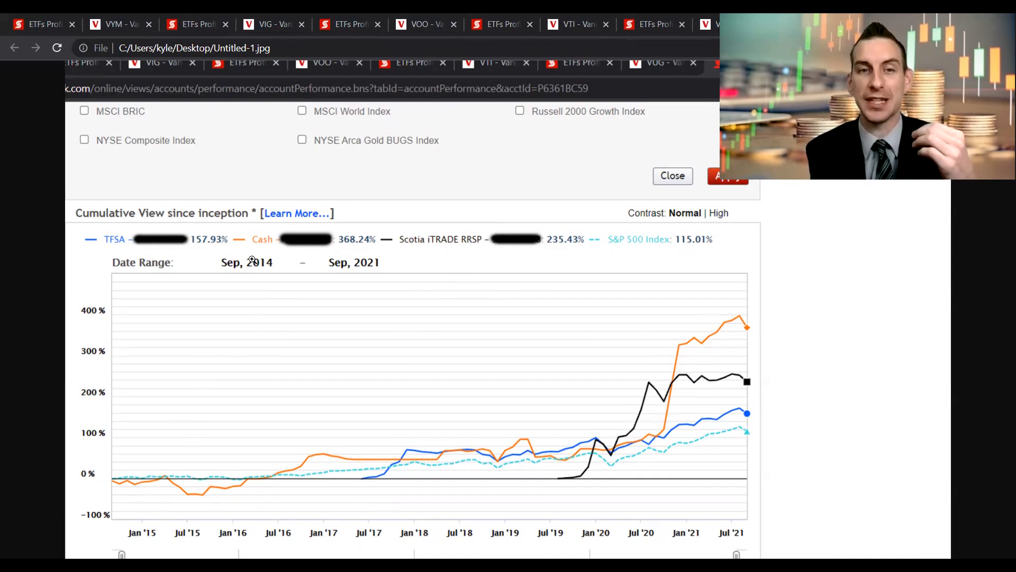
mouse_move(381, 280)
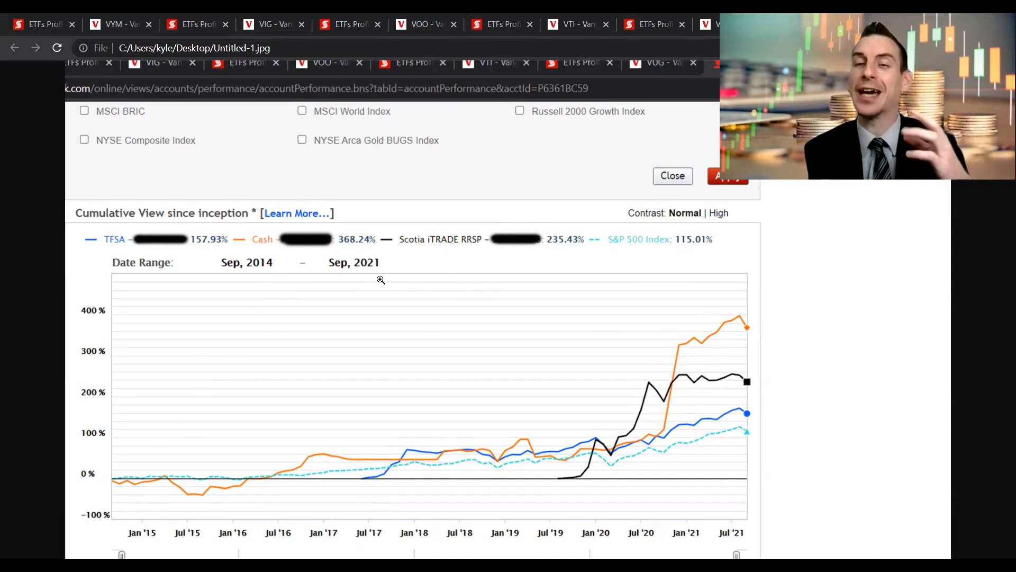
mouse_move(710, 331)
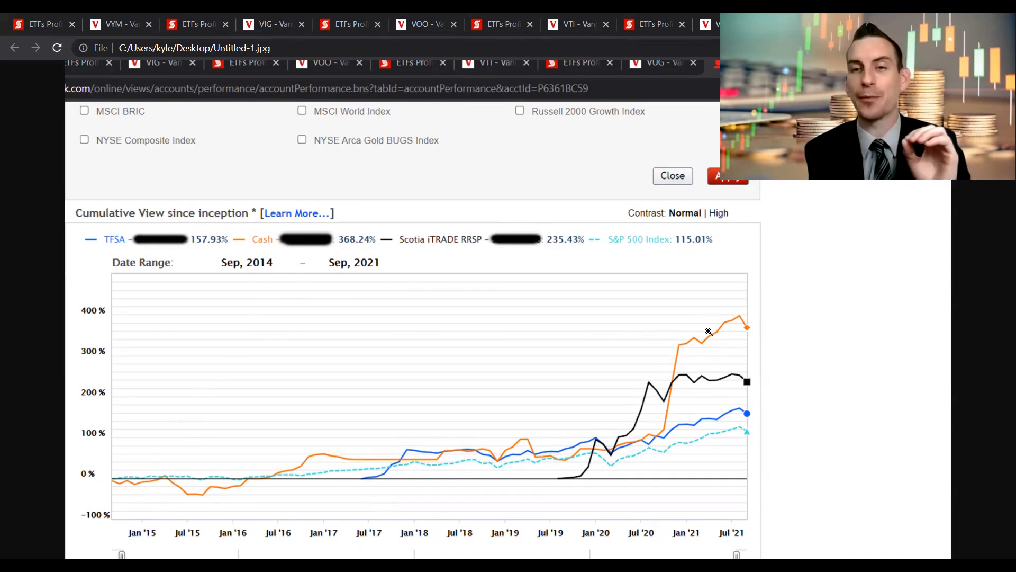
mouse_move(741, 332)
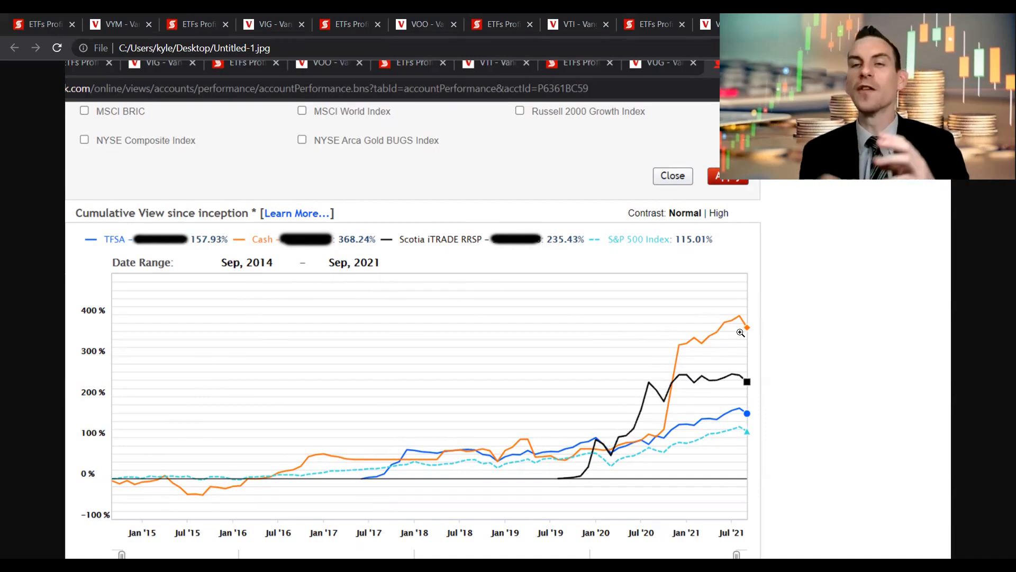